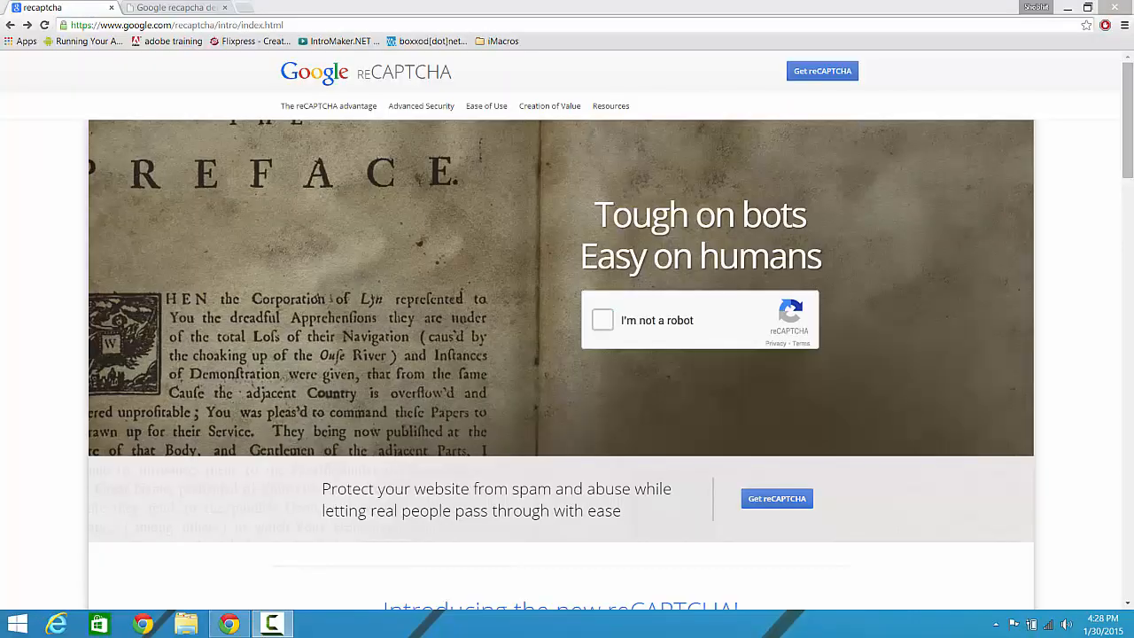
Try the demo 'I'm not a robot' check on the reCAPTCHA intro page
{"action": "left_click", "coordinate": [601, 319]}
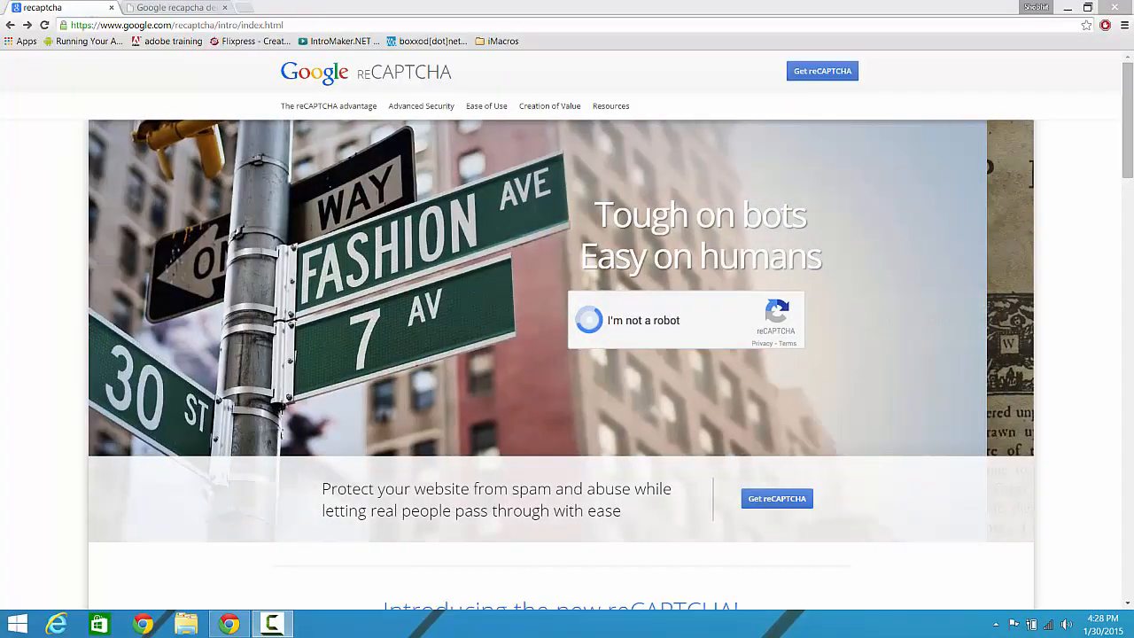
{"action": "left_click", "coordinate": [589, 319]}
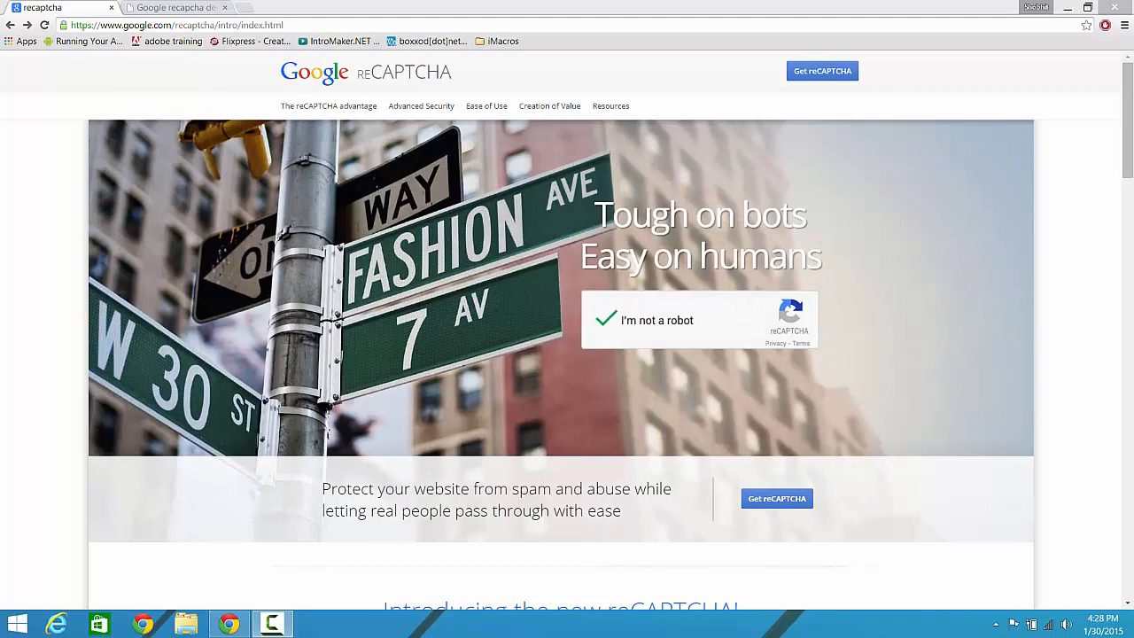
{"action": "left_click", "coordinate": [605, 319]}
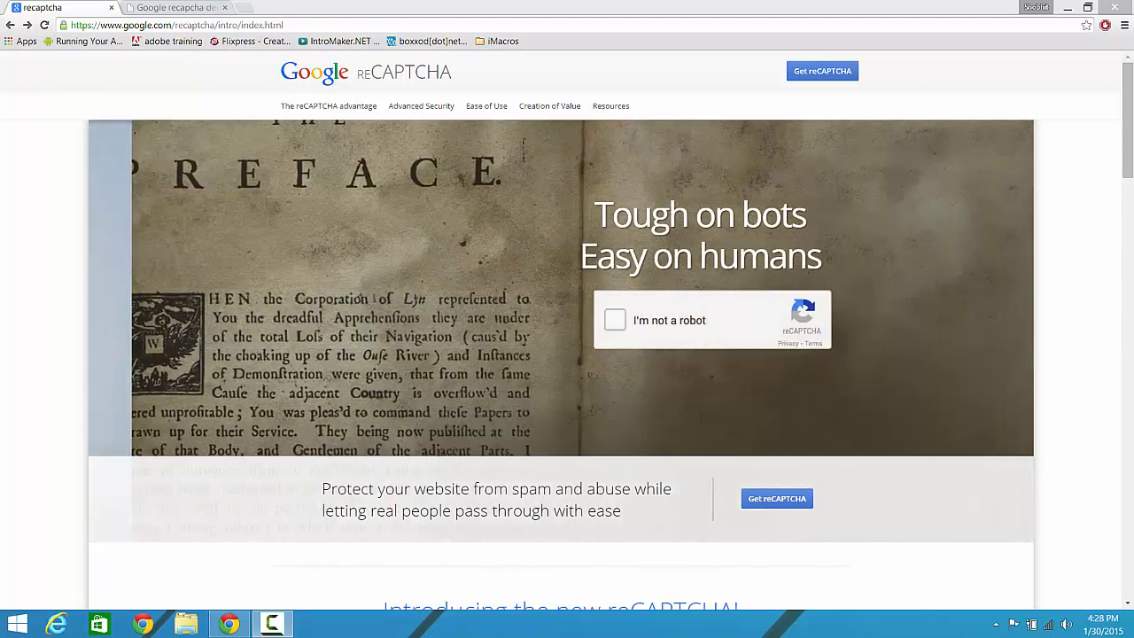
{"action": "left_click", "coordinate": [614, 319]}
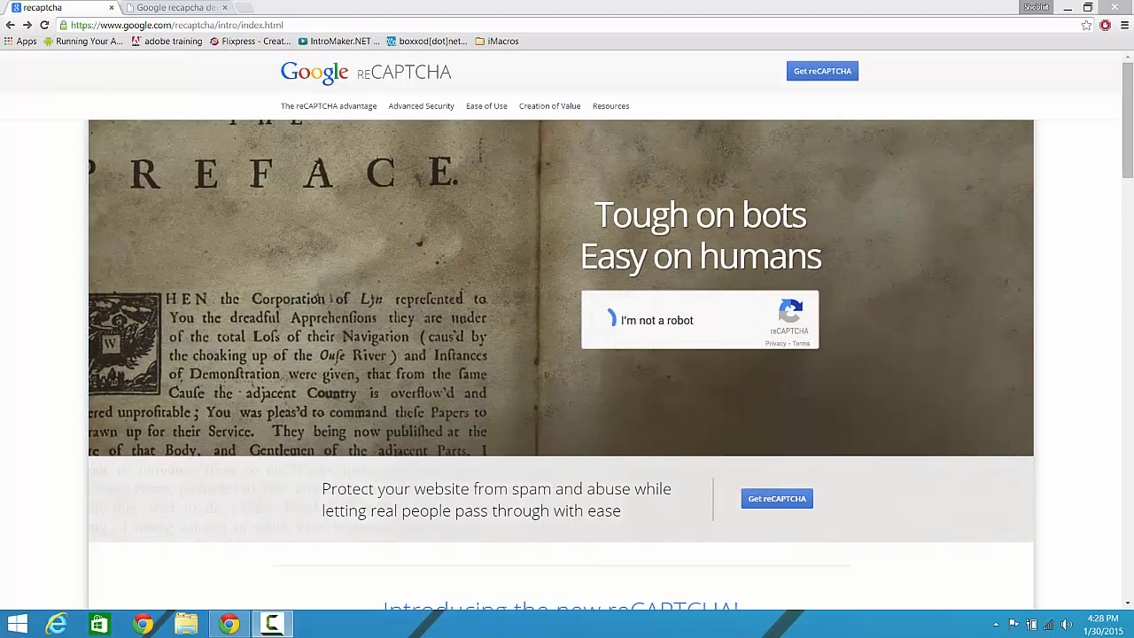
{"action": "left_click", "coordinate": [606, 320]}
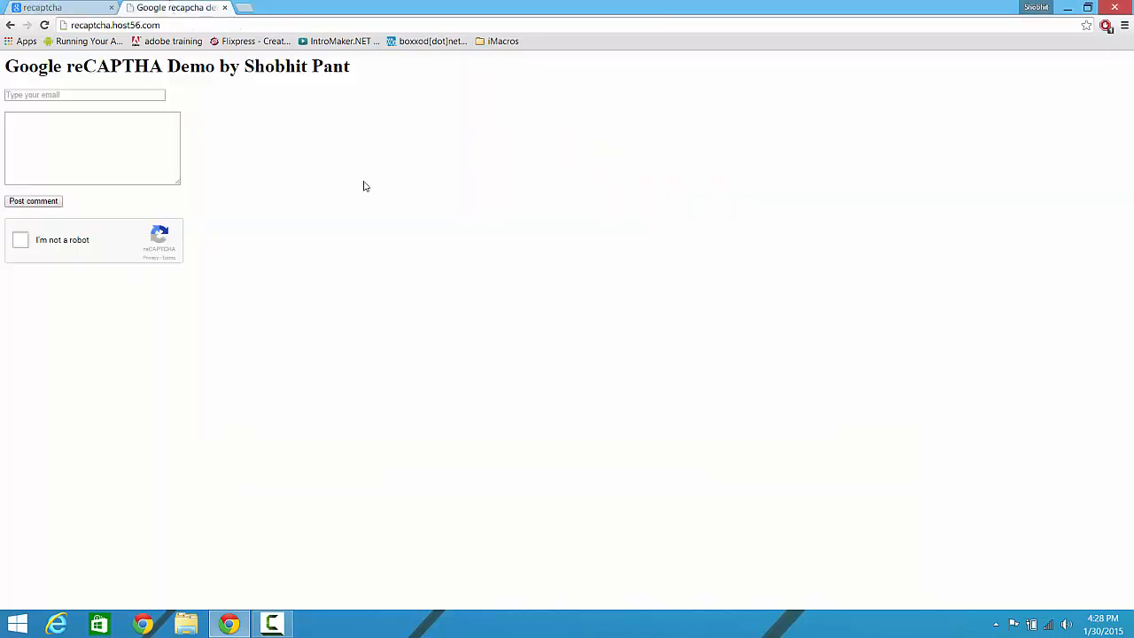
{"action": "mouse_move", "coordinate": [129, 55]}
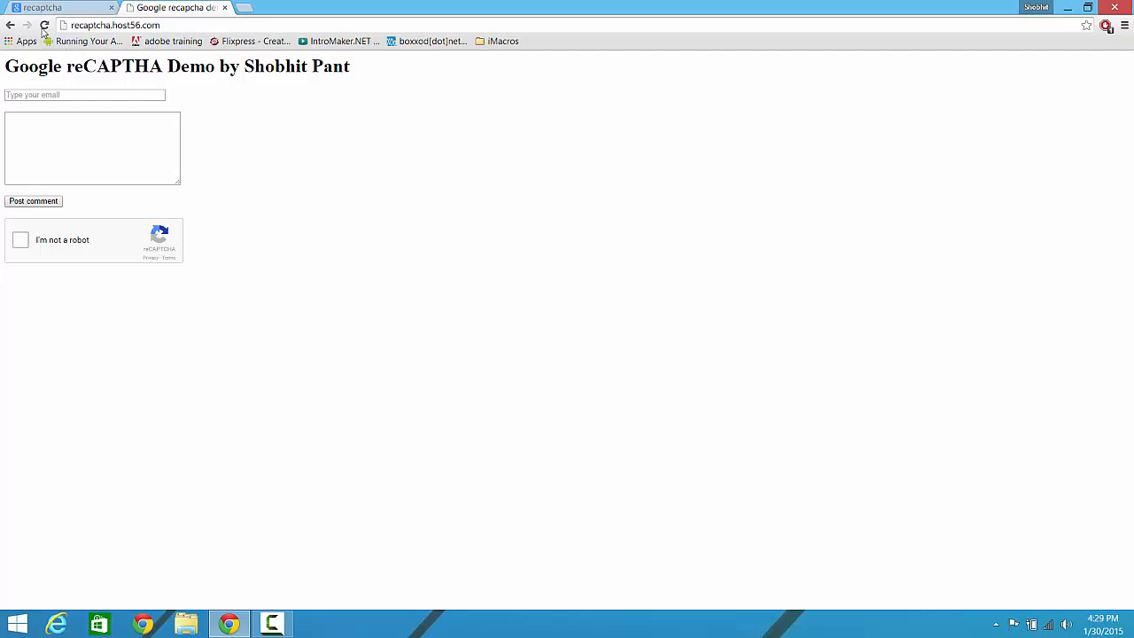
Reload the demo comment form, pass its robot check with answer 214, and return to the intro page
{"action": "left_click", "coordinate": [45, 25]}
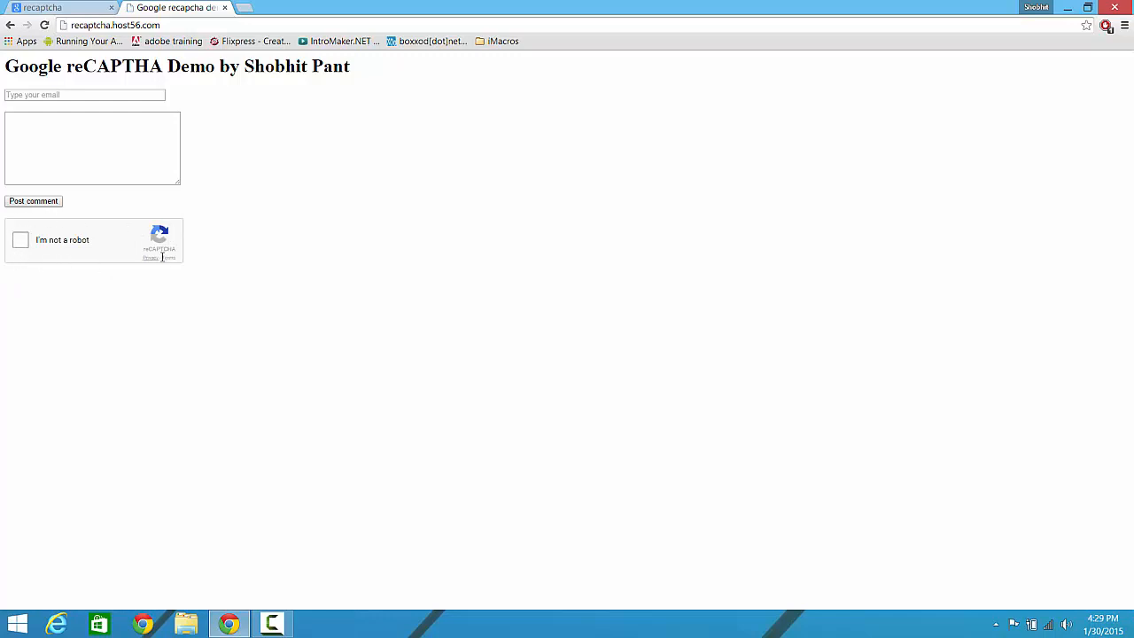
{"action": "left_click", "coordinate": [20, 239]}
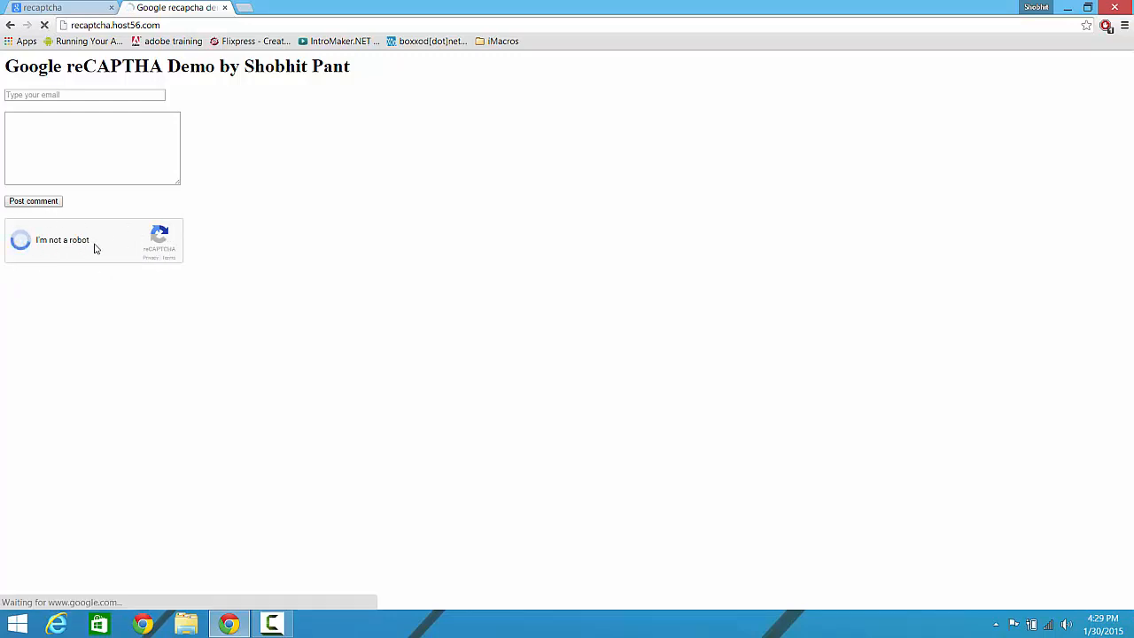
{"action": "left_click", "coordinate": [20, 240]}
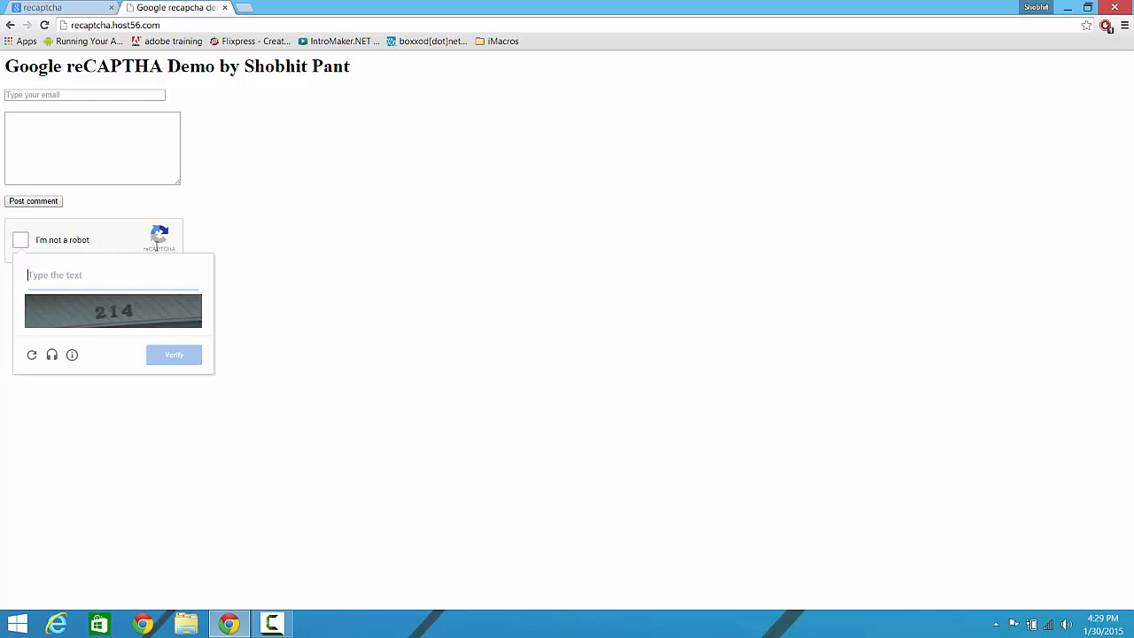
{"action": "type", "text": "214"}
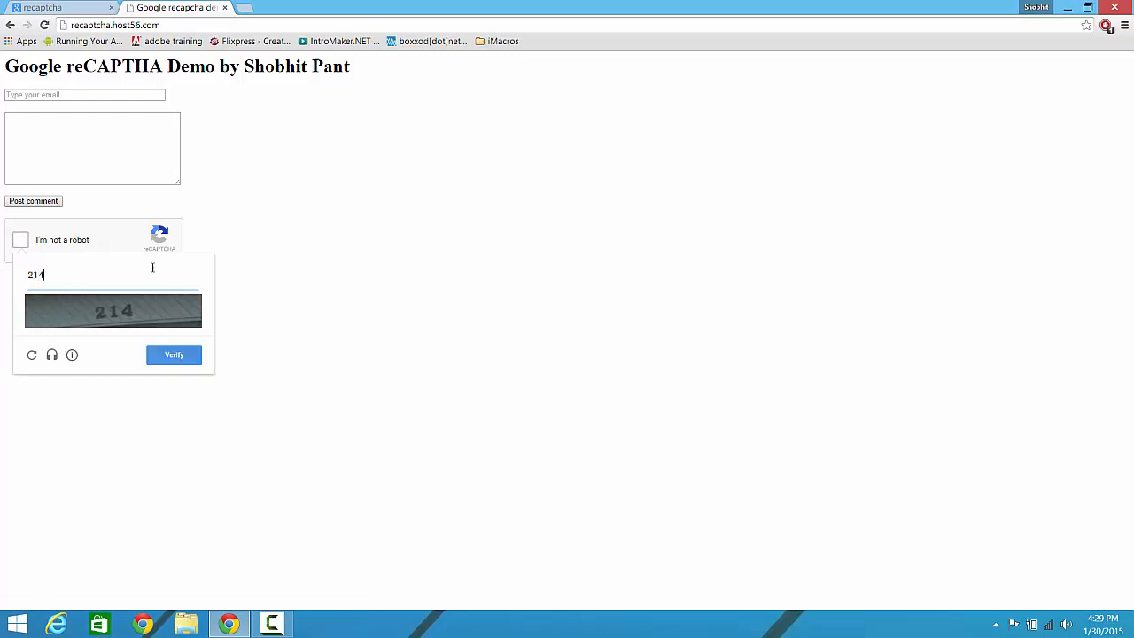
{"action": "left_click", "coordinate": [173, 354]}
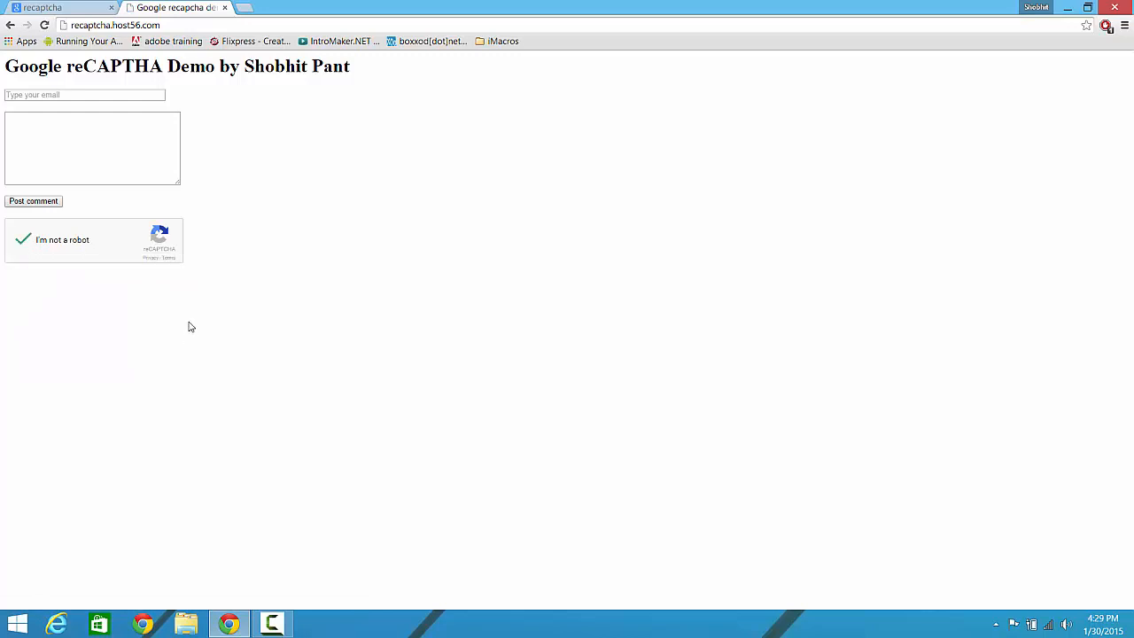
{"action": "left_click", "coordinate": [57, 7]}
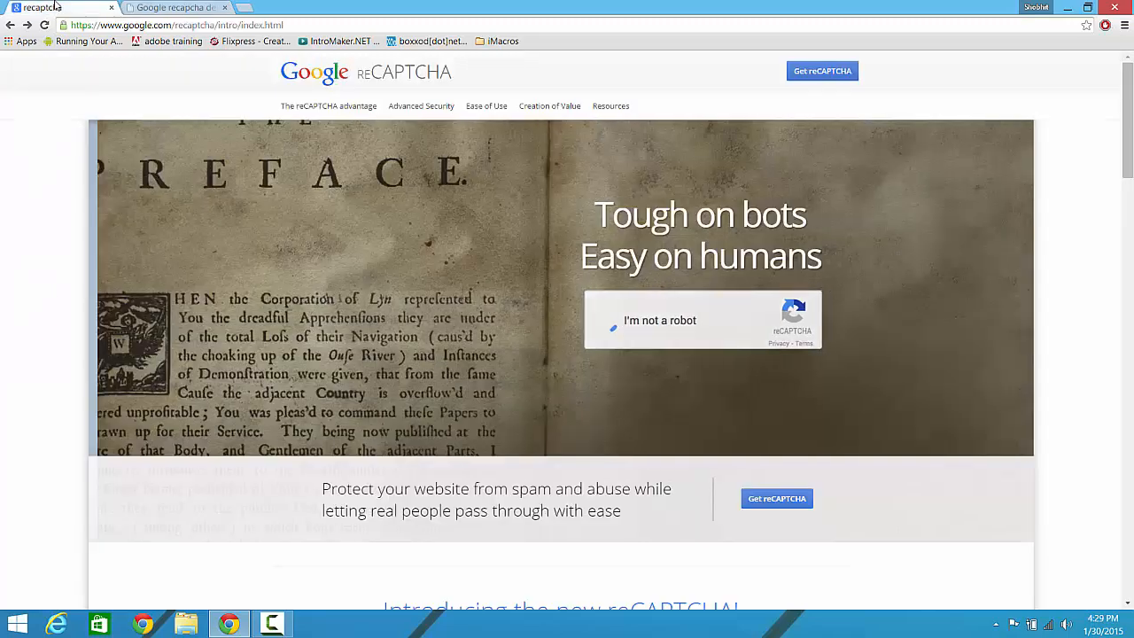
Go to the reCAPTCHA admin page's new-site registration form via 'Get reCAPTCHA'
{"action": "left_click", "coordinate": [173, 7]}
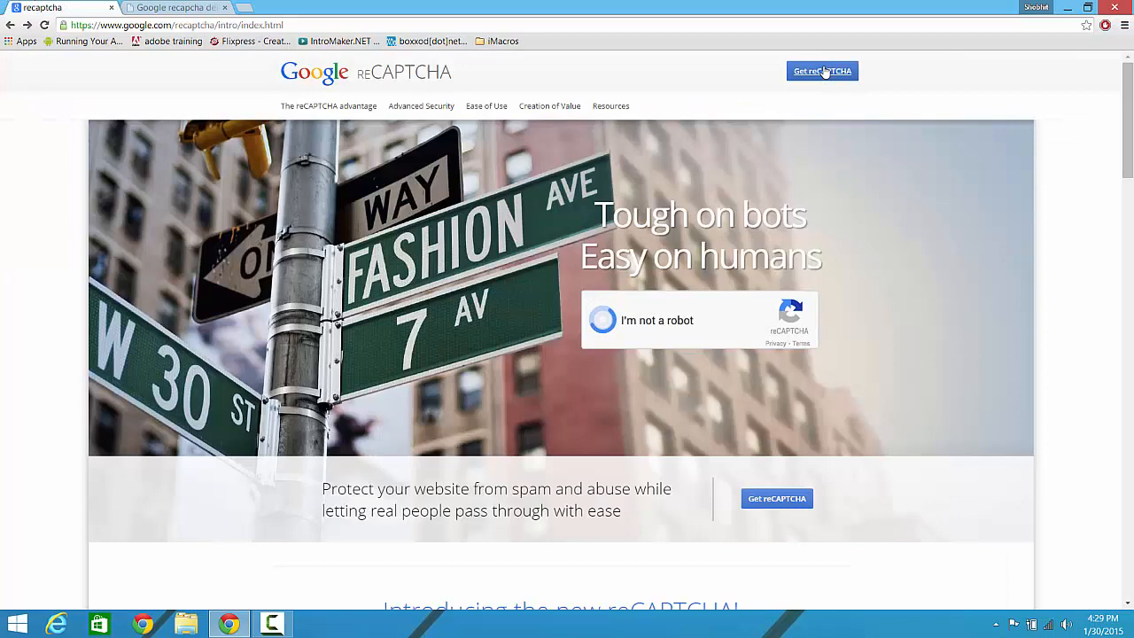
{"action": "left_click", "coordinate": [821, 71]}
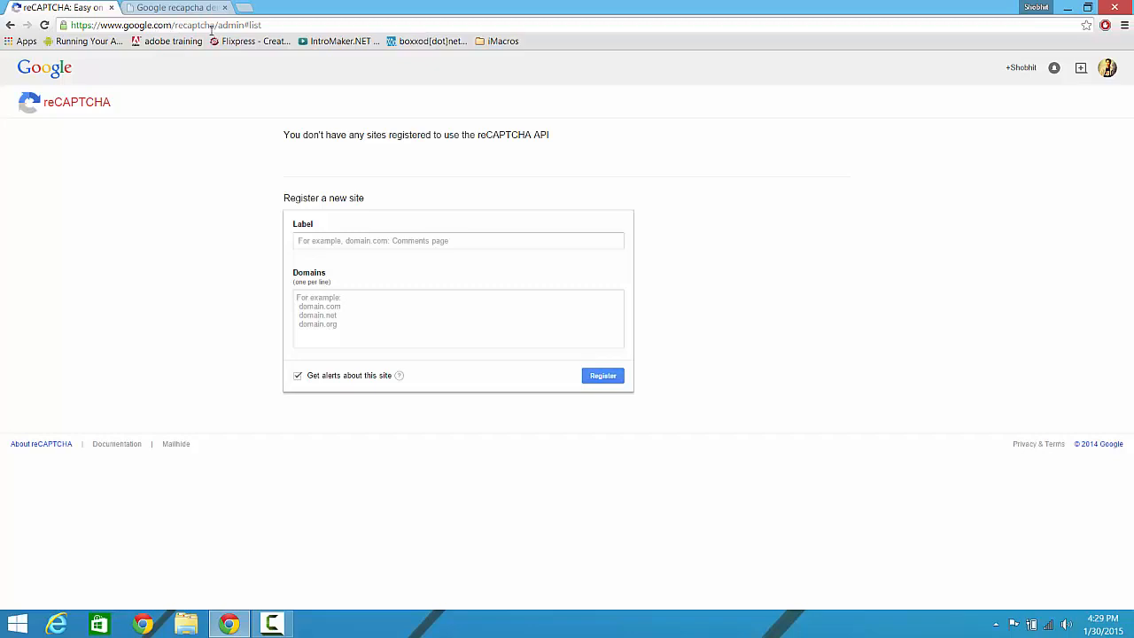
{"action": "mouse_move", "coordinate": [376, 121]}
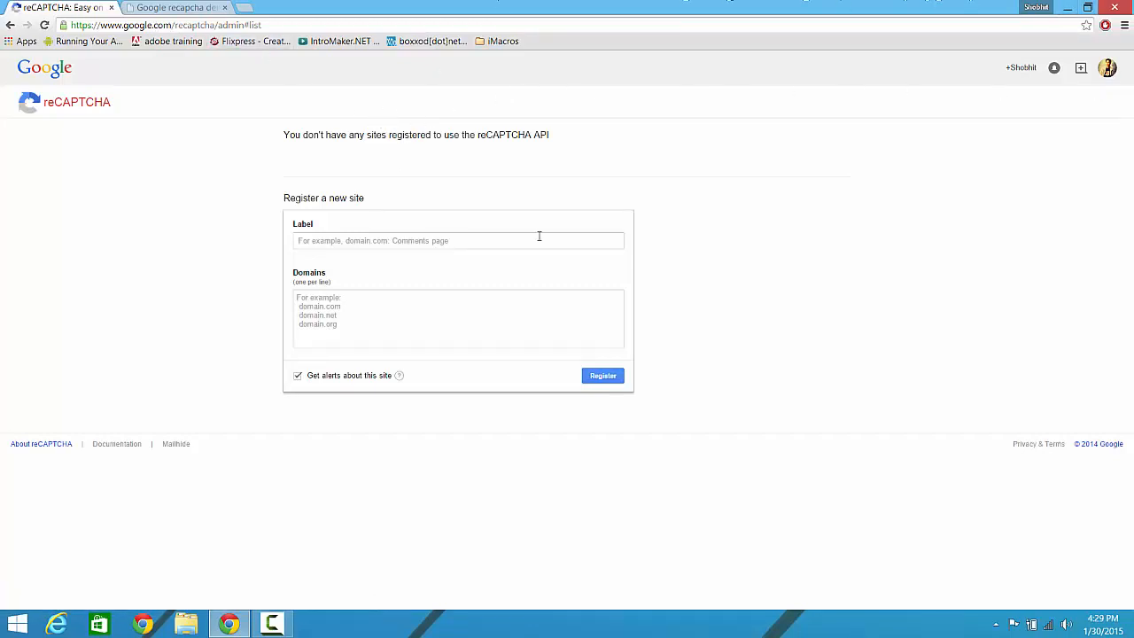
Register a site labelled 'recaptcha 4 u' for domain recaptcha.host56.com
{"action": "left_click", "coordinate": [457, 240]}
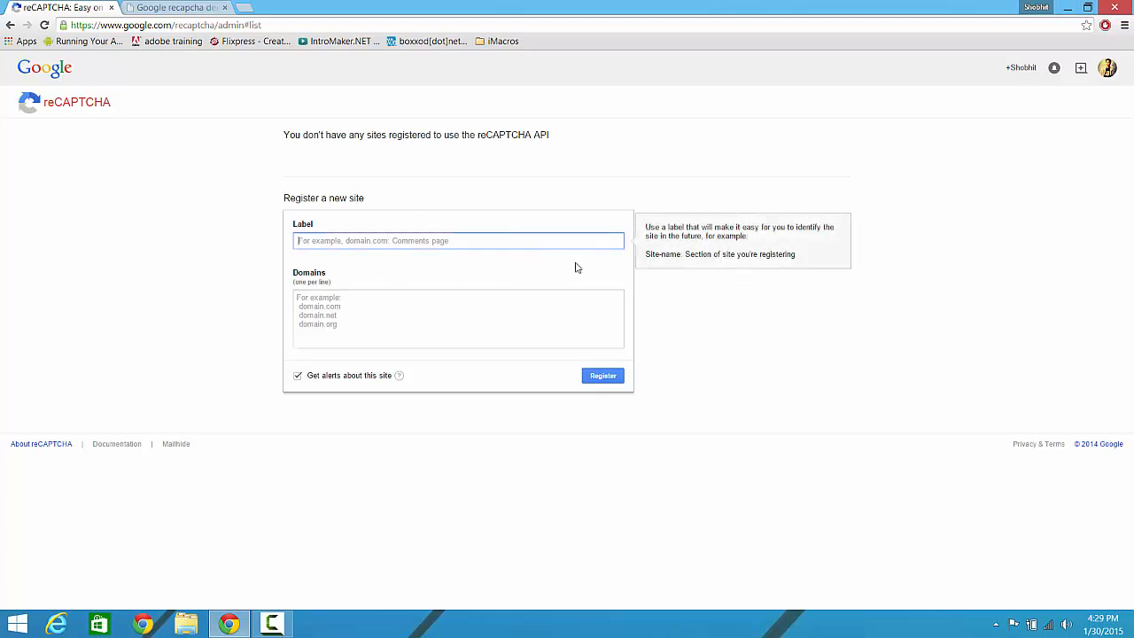
{"action": "type", "text": "recaptcha 4 u"}
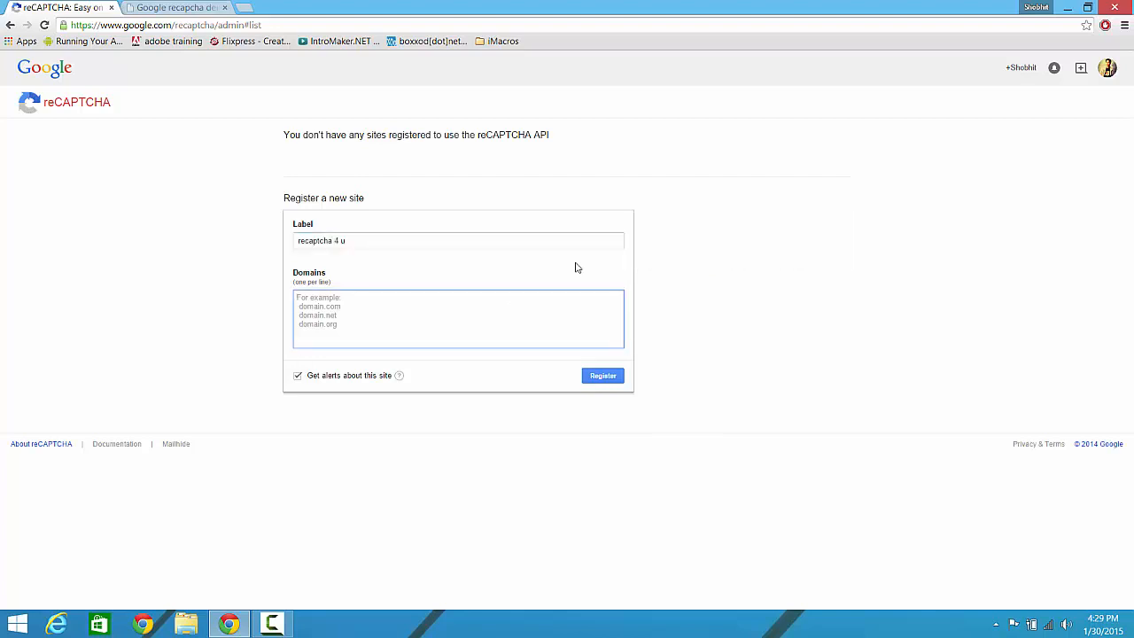
{"action": "type", "text": "recaptcha.host56.com"}
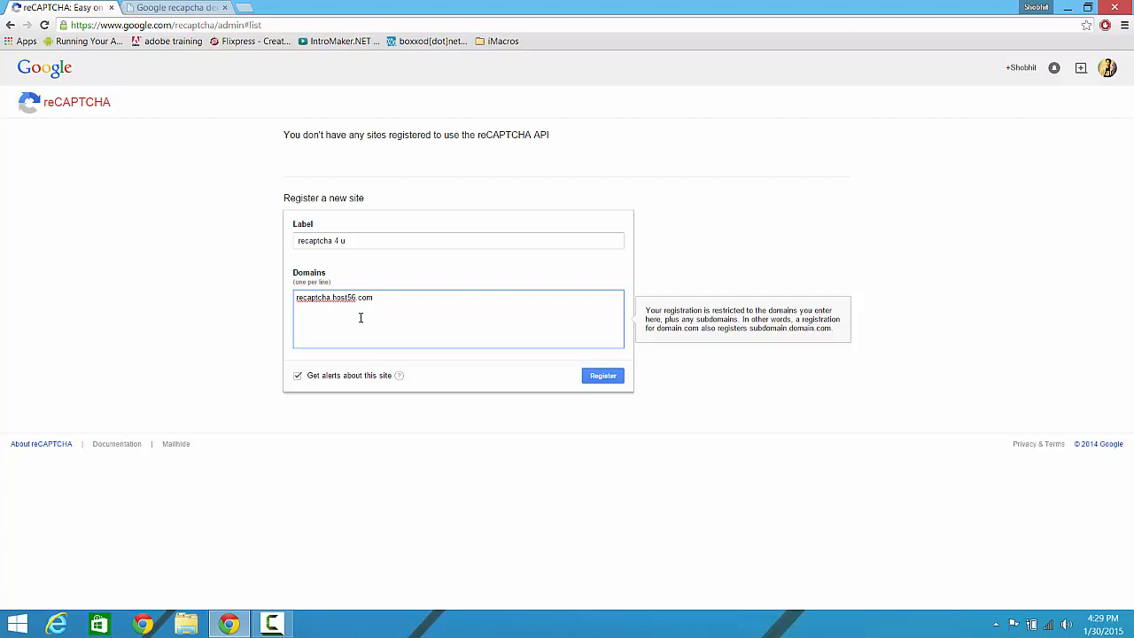
{"action": "mouse_move", "coordinate": [549, 357]}
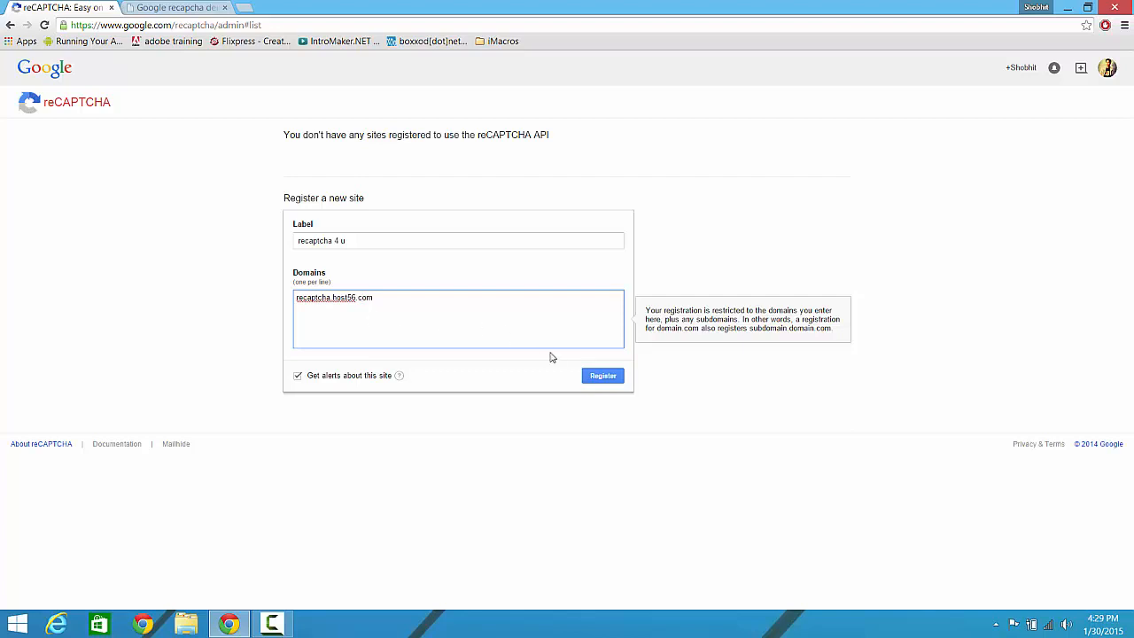
{"action": "left_click", "coordinate": [602, 375]}
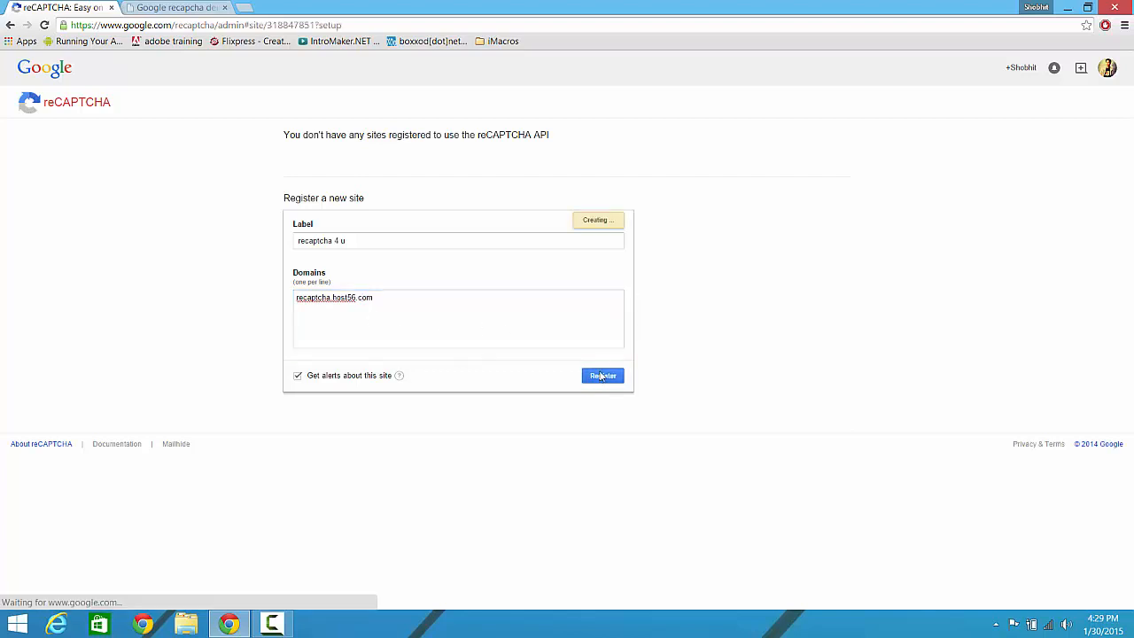
Finish registration, select the site and secret keys, then bring up the demo page's source
{"action": "left_click", "coordinate": [603, 374]}
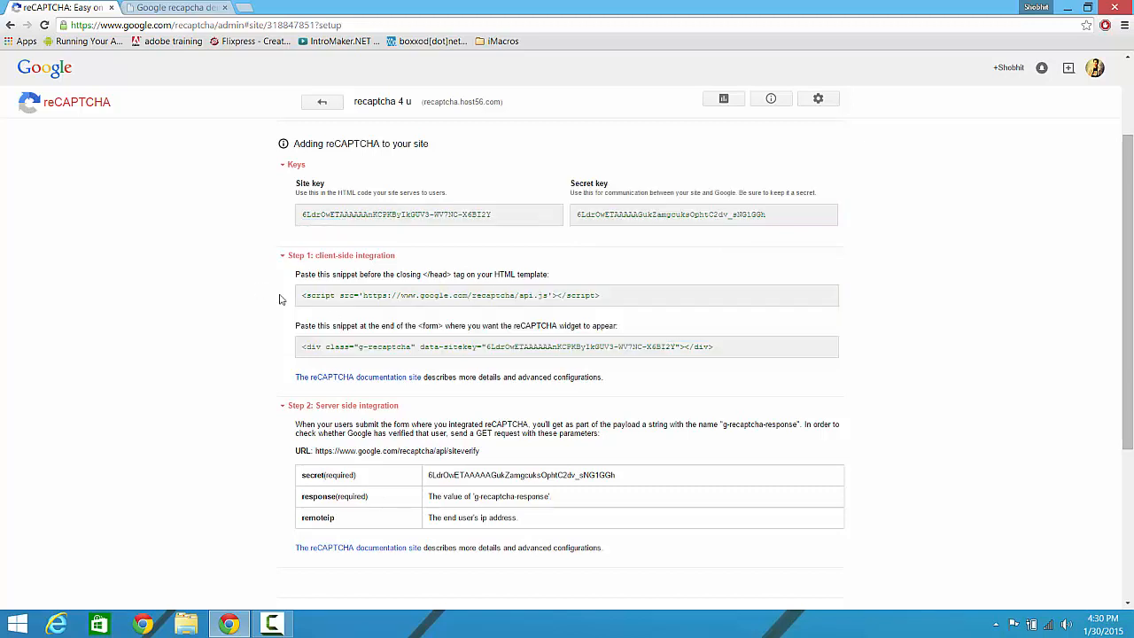
{"action": "left_click_drag", "start_coordinate": [334, 295], "coordinate": [711, 347]}
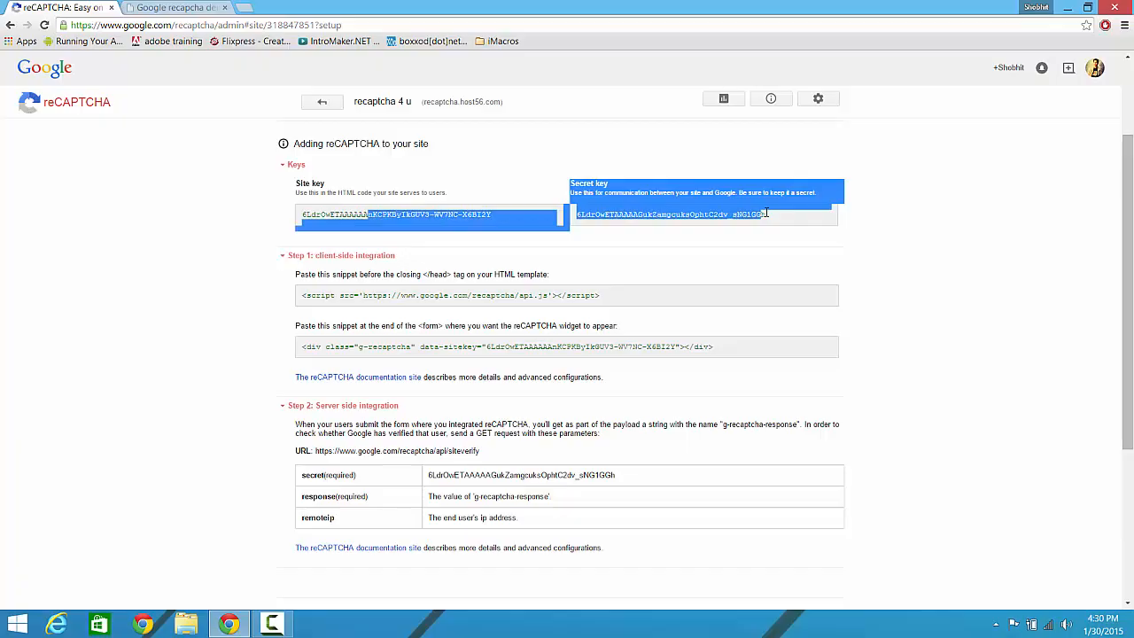
{"action": "left_click", "coordinate": [177, 8]}
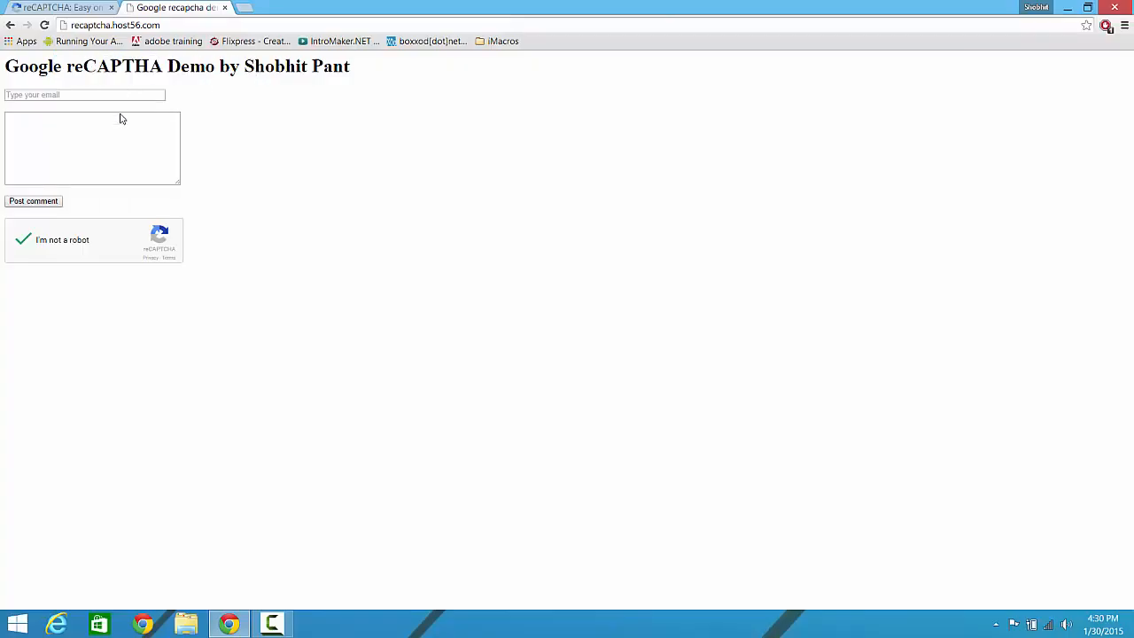
{"action": "left_click", "coordinate": [91, 148]}
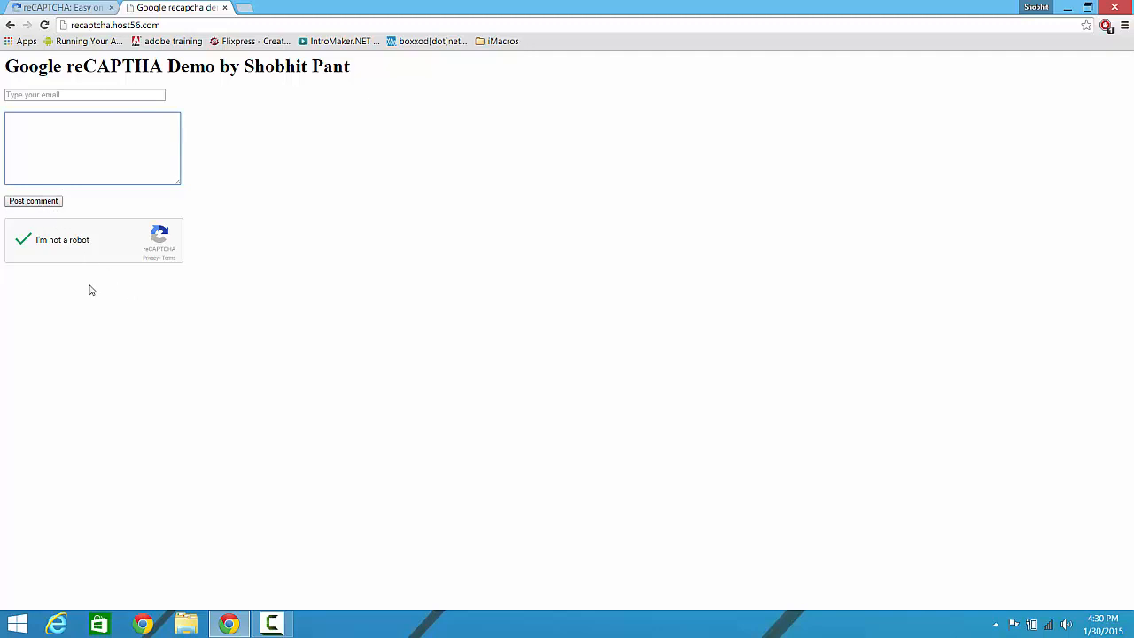
{"action": "mouse_move", "coordinate": [71, 227]}
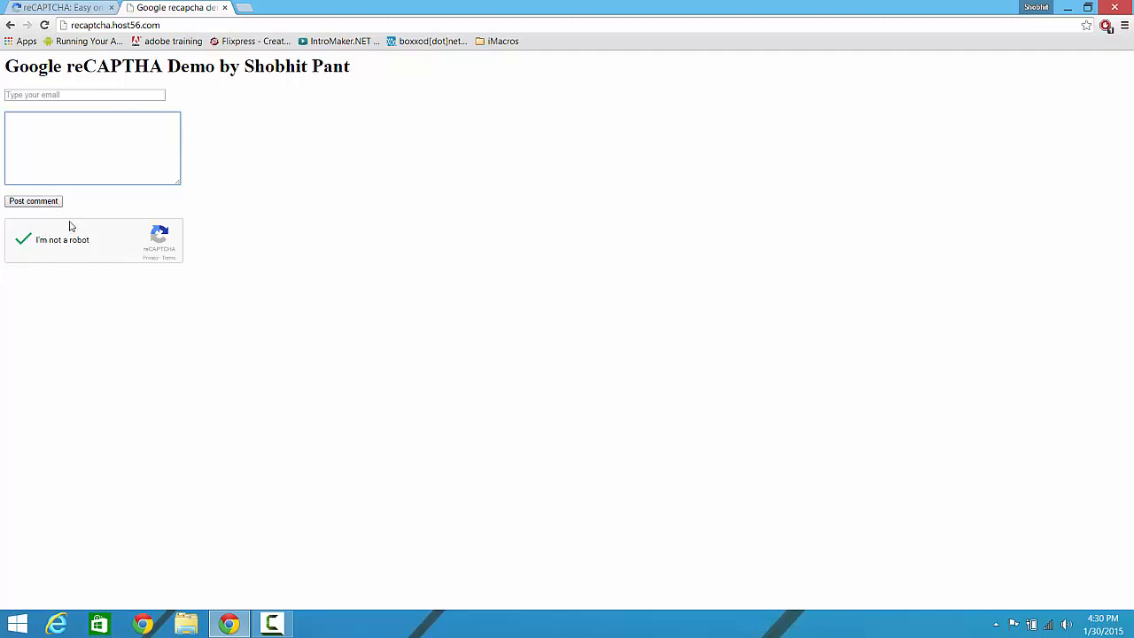
{"action": "left_click", "coordinate": [92, 148]}
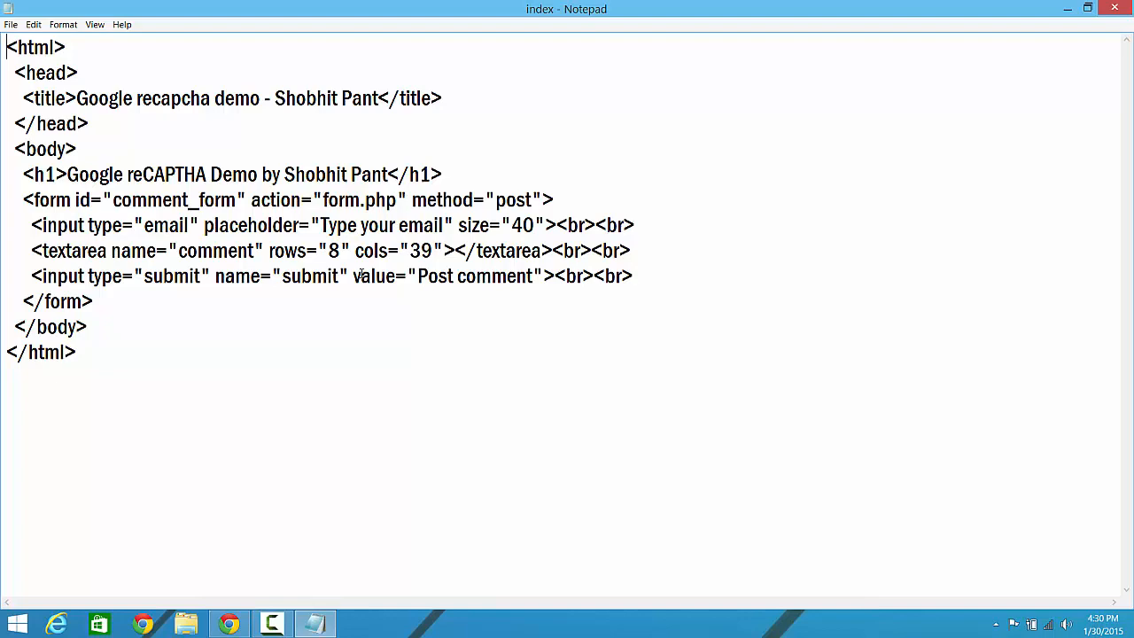
{"action": "mouse_move", "coordinate": [121, 466]}
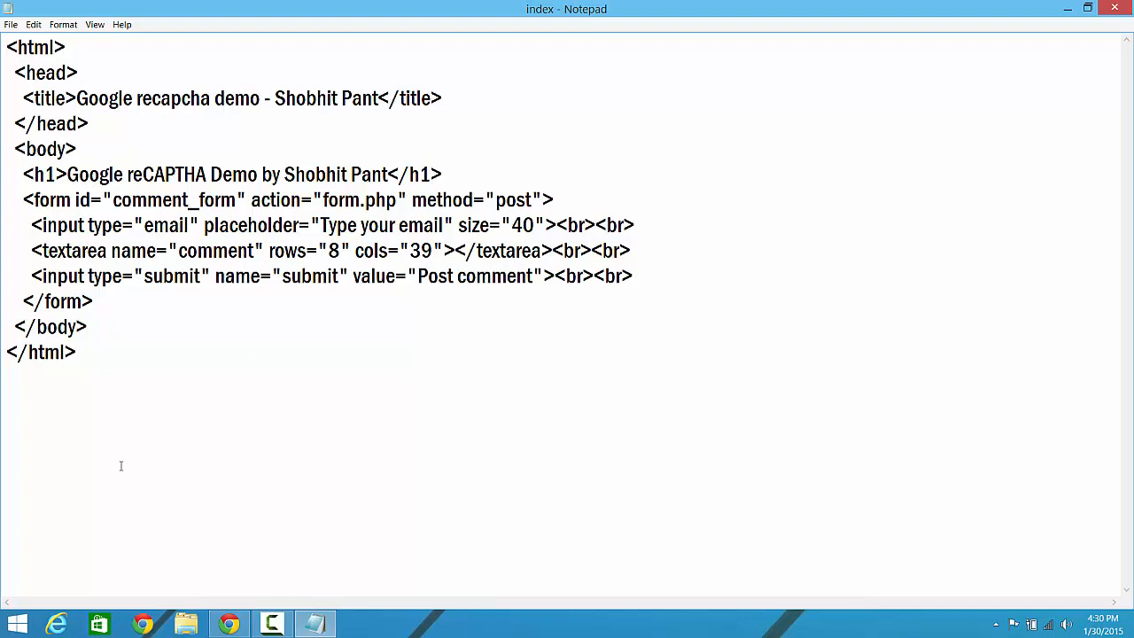
{"action": "left_click", "coordinate": [229, 623]}
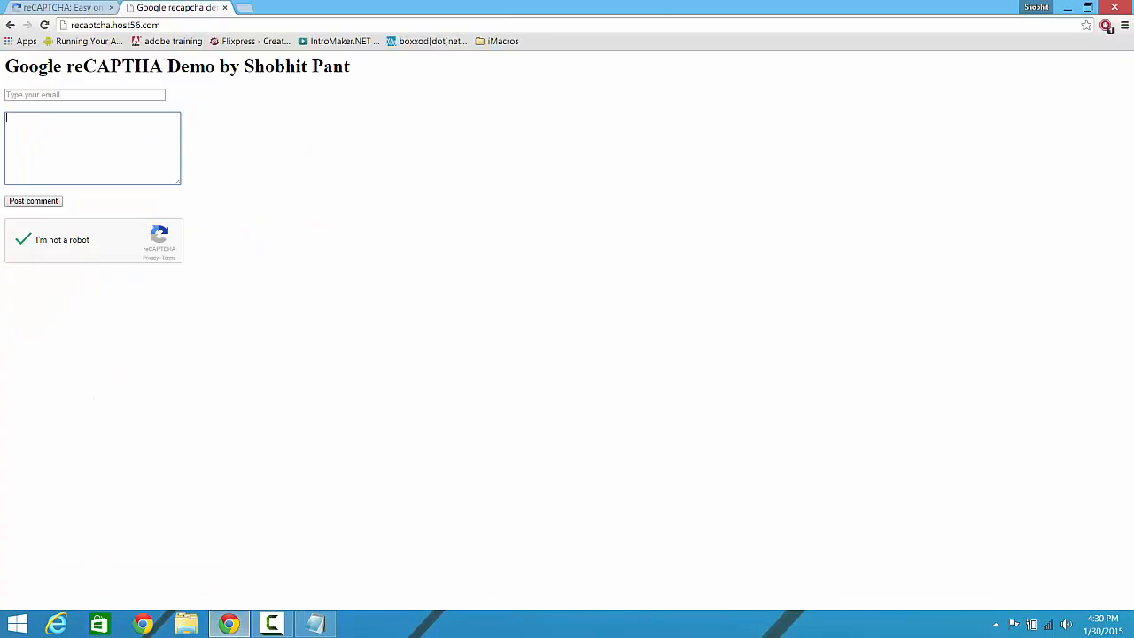
{"action": "left_click", "coordinate": [178, 7]}
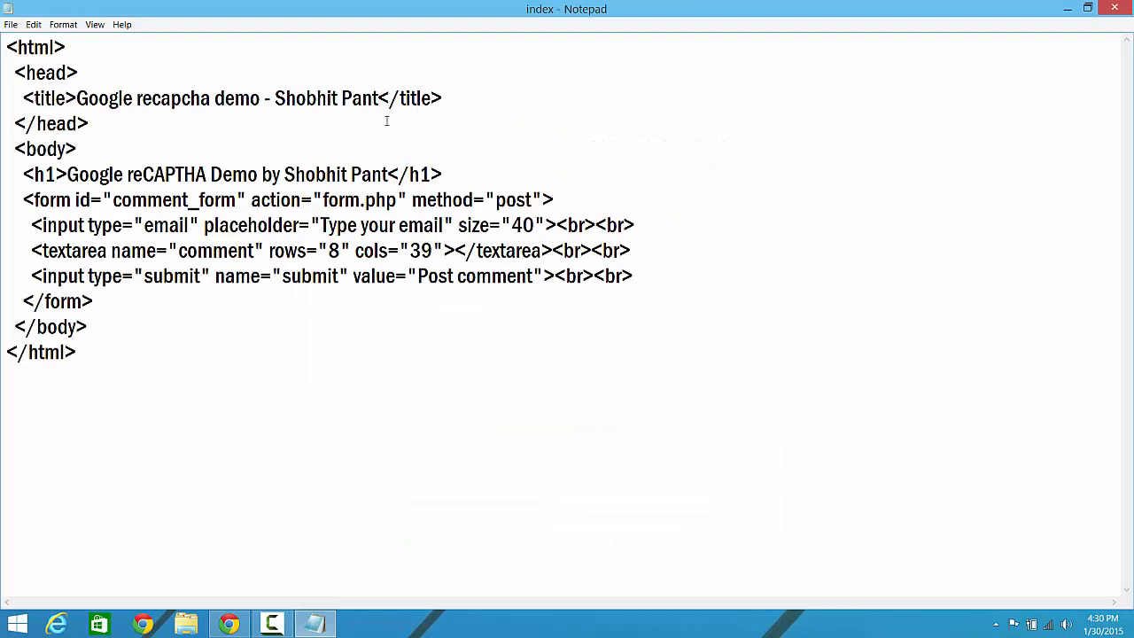
{"action": "type", "text": "<script src='https://www.google.com/recaptcha/api.js'></script>"}
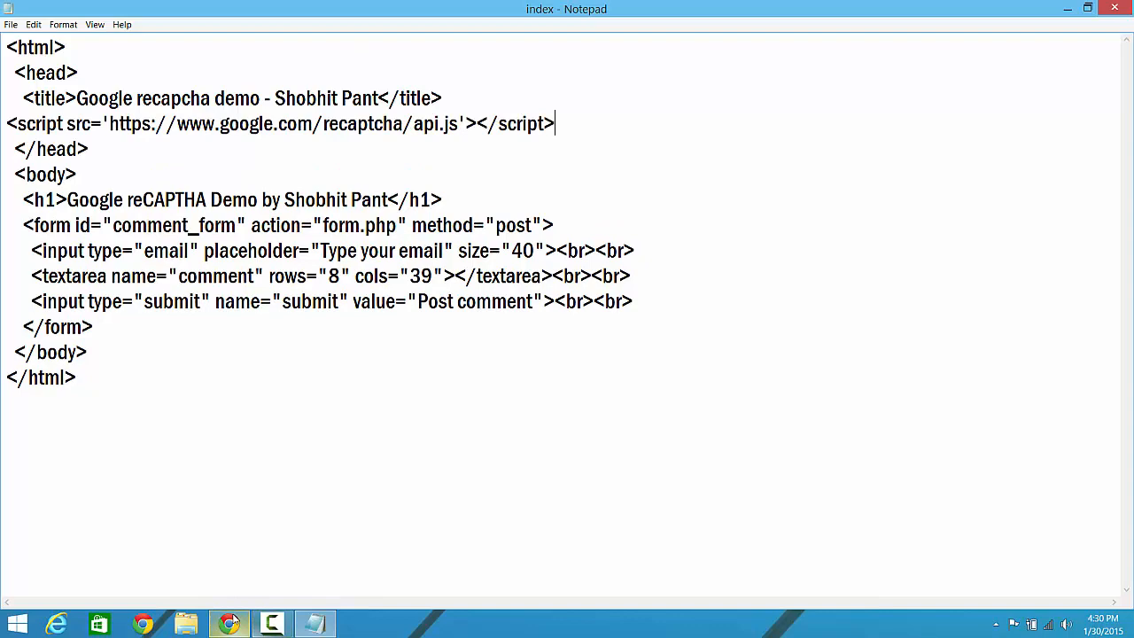
{"action": "left_click", "coordinate": [228, 624]}
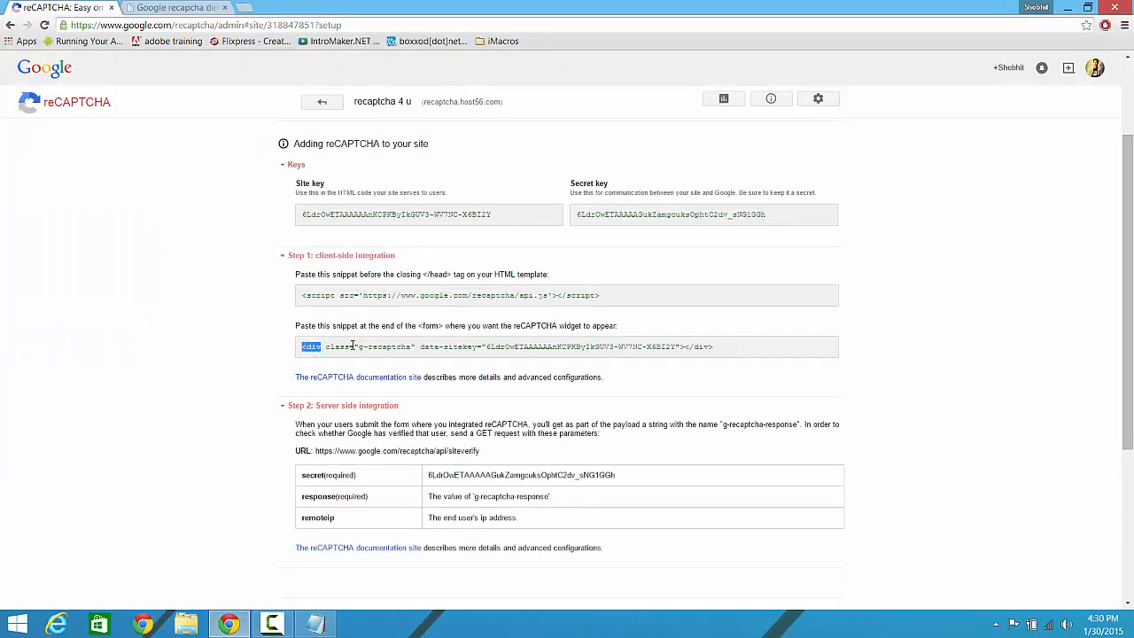
Copy the g-recaptcha div snippet with the site key and return to the index source
{"action": "triple_click", "coordinate": [505, 346]}
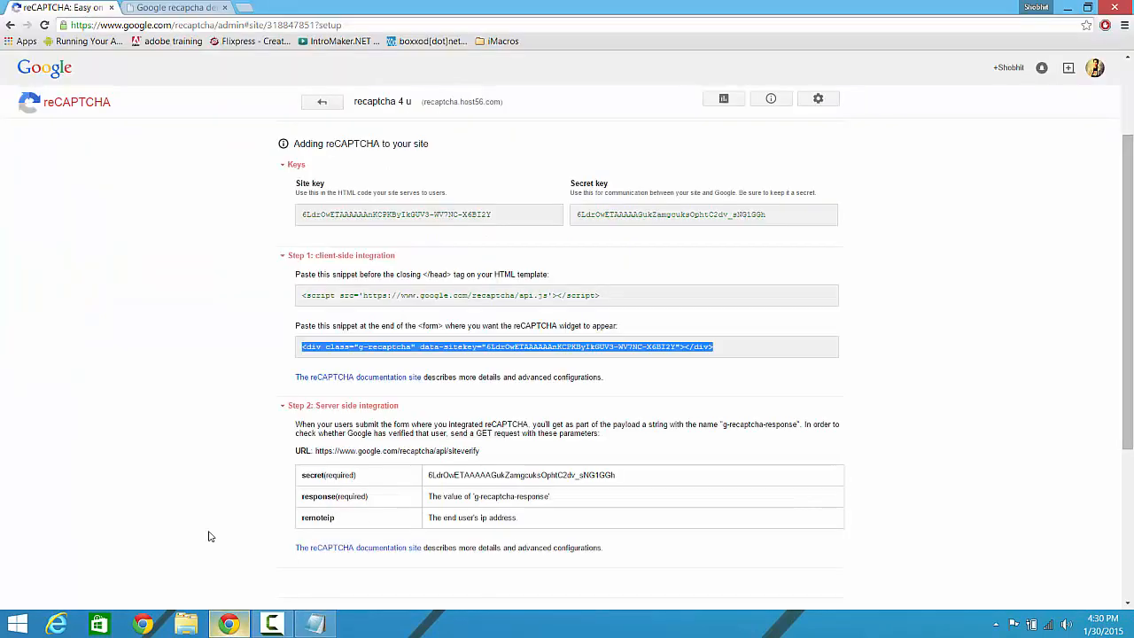
{"action": "left_click", "coordinate": [177, 7]}
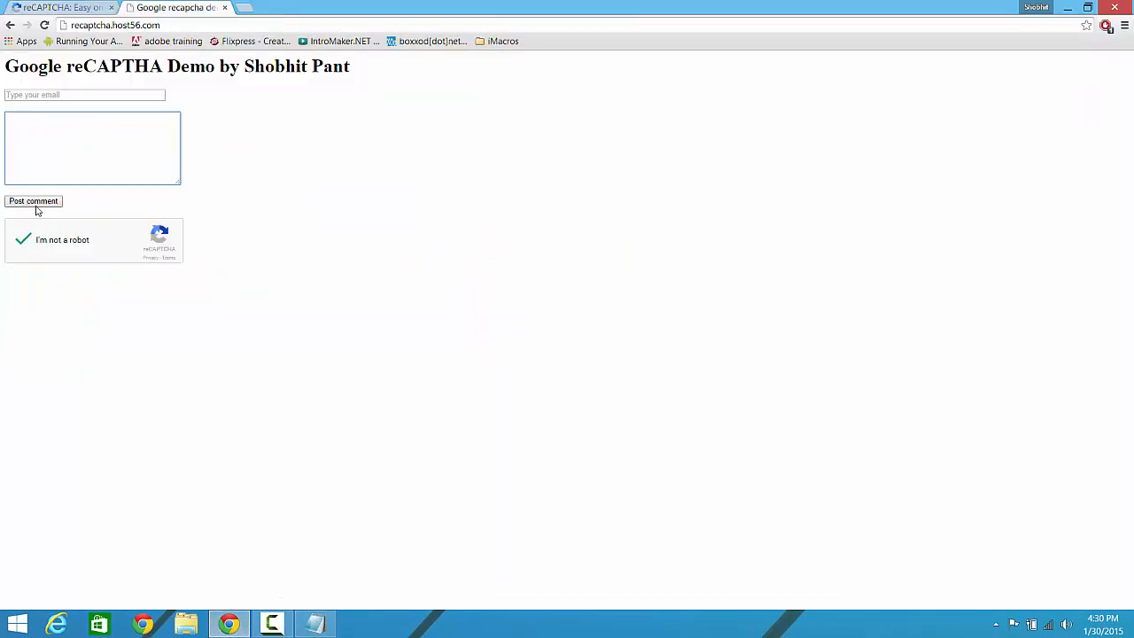
{"action": "left_click", "coordinate": [177, 7]}
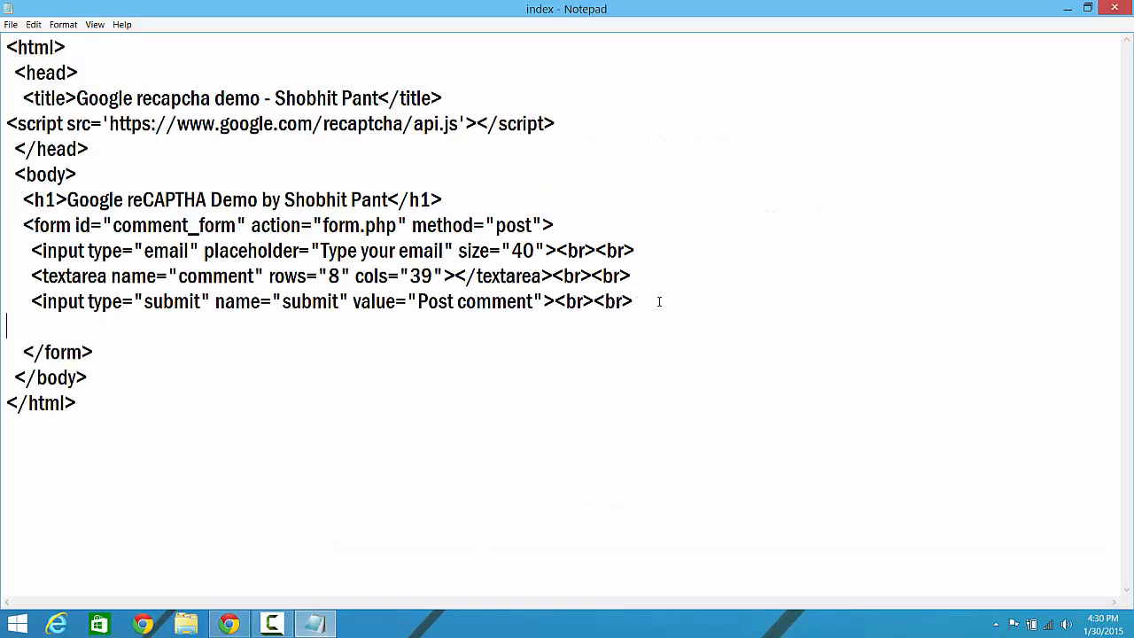
Paste the g-recaptcha widget div with the site key just before </form> in index.html
{"action": "type", "text": "<div class=\"g-recaptcha\" data-sitekey=\"6LdrOwETAAAAAAnKCPKBylkGUV3-WV7NC-X6BI2Y\"></div>"}
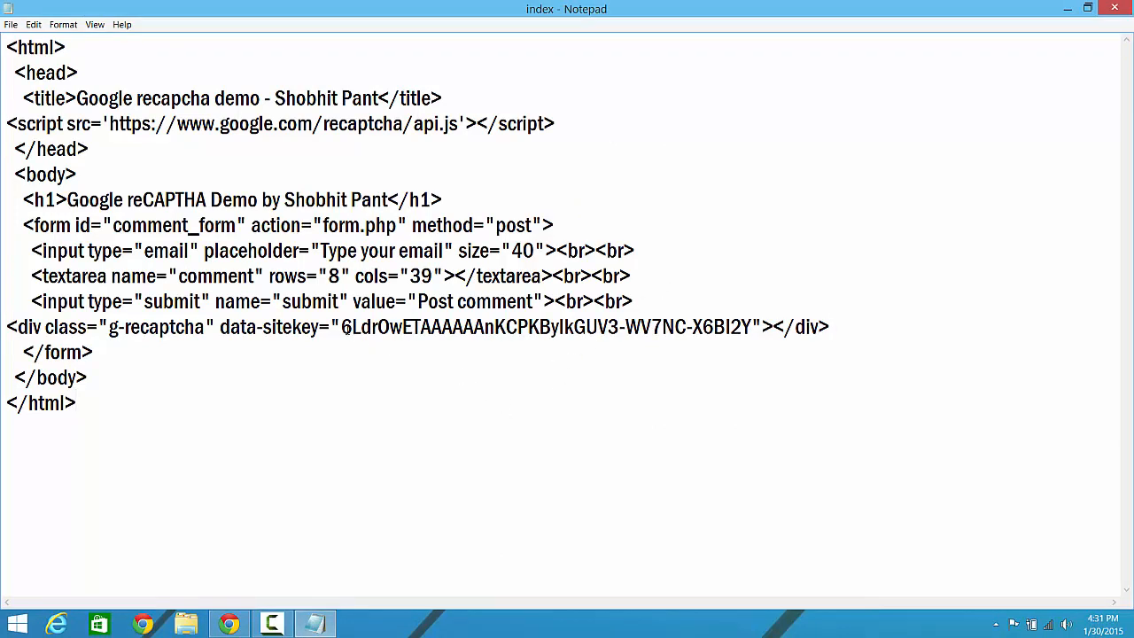
{"action": "left_click_drag", "start_coordinate": [344, 326], "coordinate": [730, 326]}
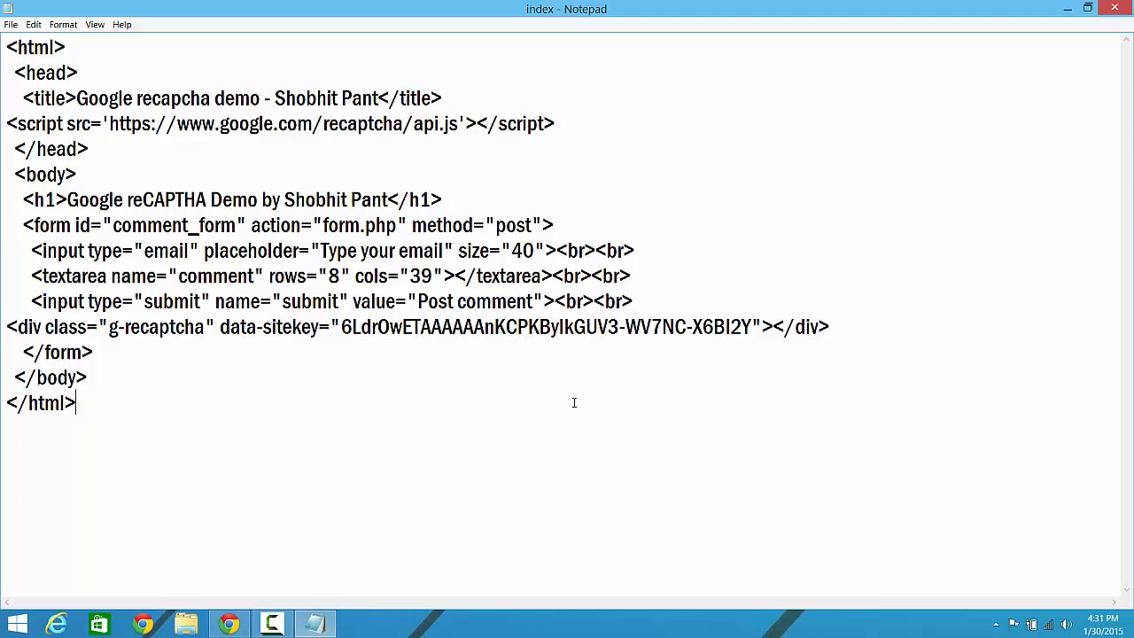
{"action": "left_click", "coordinate": [12, 24]}
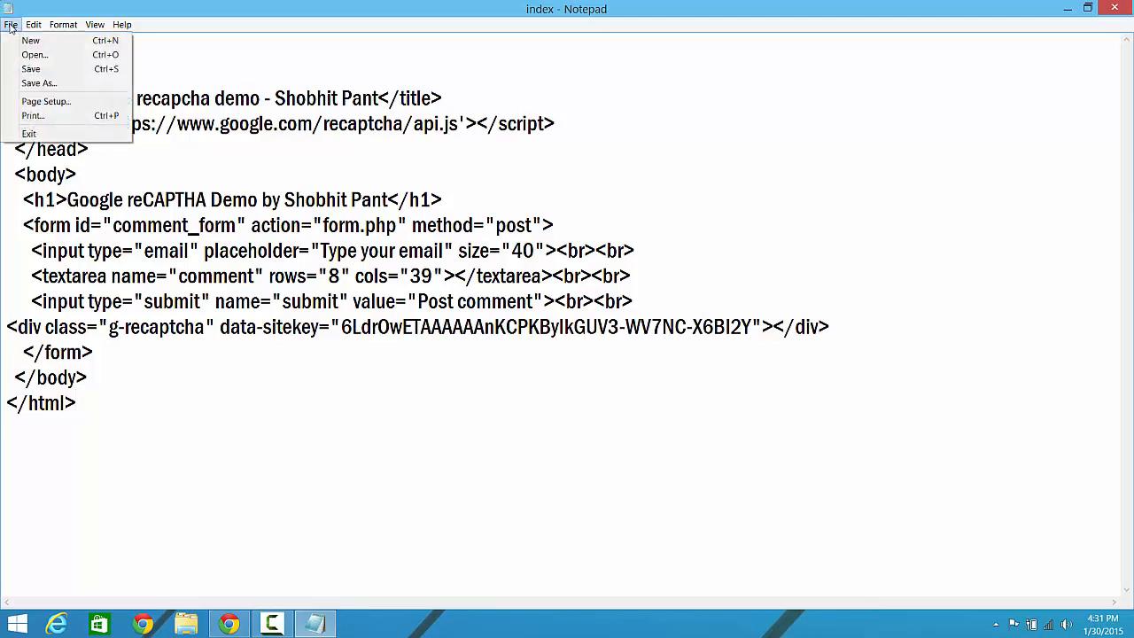
{"action": "mouse_move", "coordinate": [33, 54]}
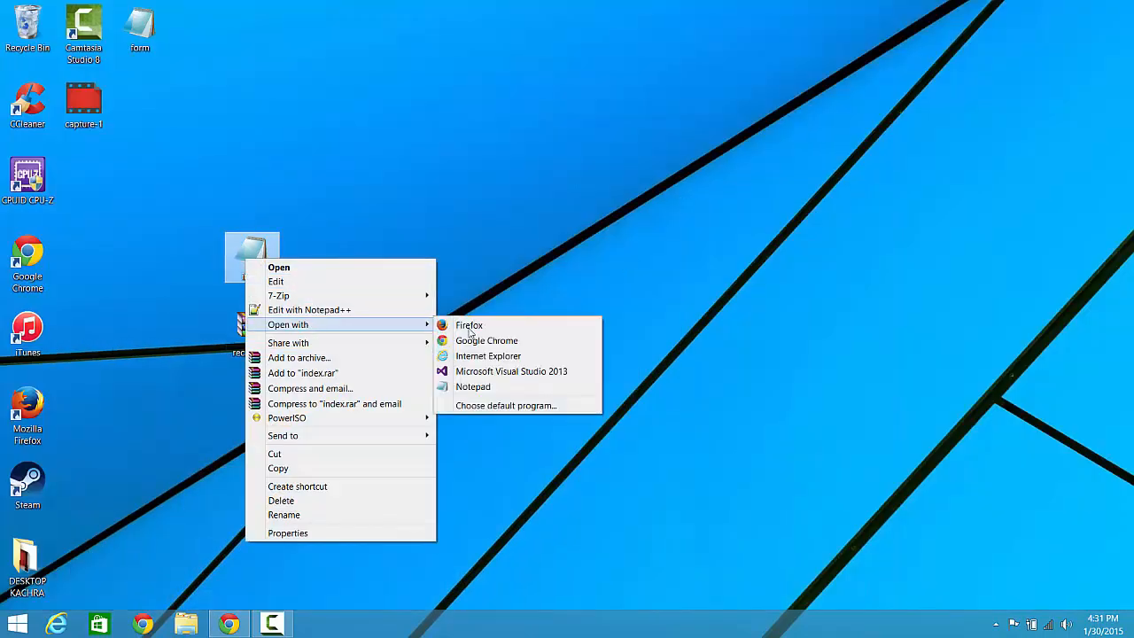
Open the index page in a web browser to reach the demo comment form
{"action": "left_click", "coordinate": [486, 340]}
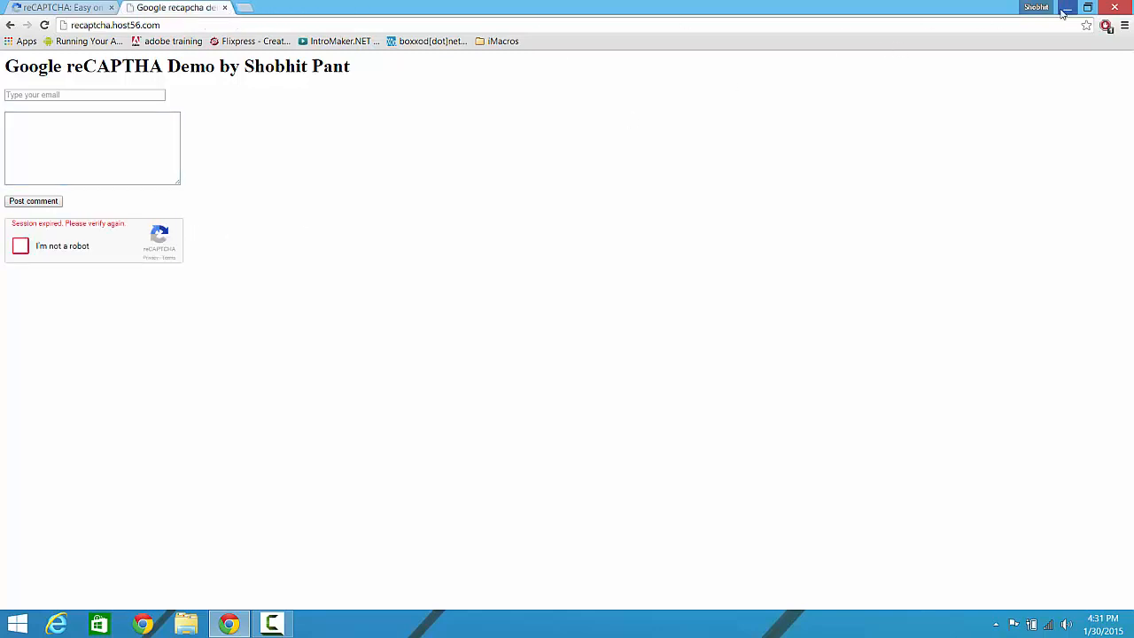
{"action": "mouse_move", "coordinate": [1068, 9]}
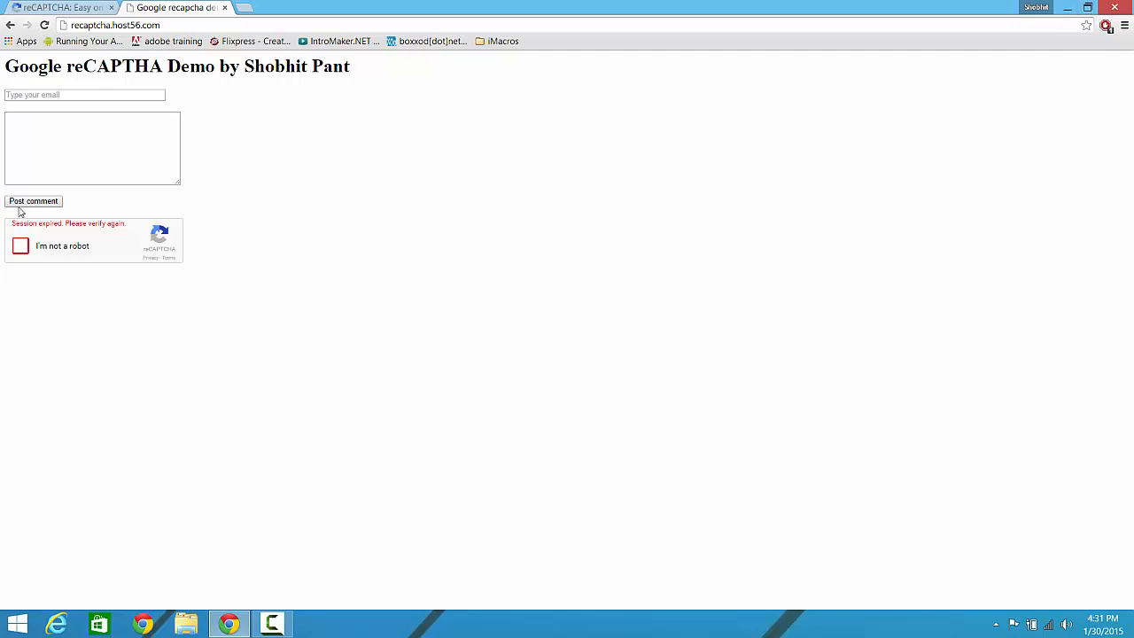
Tick 'I'm not a robot' on the demo form and focus the 901 text challenge's answer field
{"action": "left_click", "coordinate": [20, 239]}
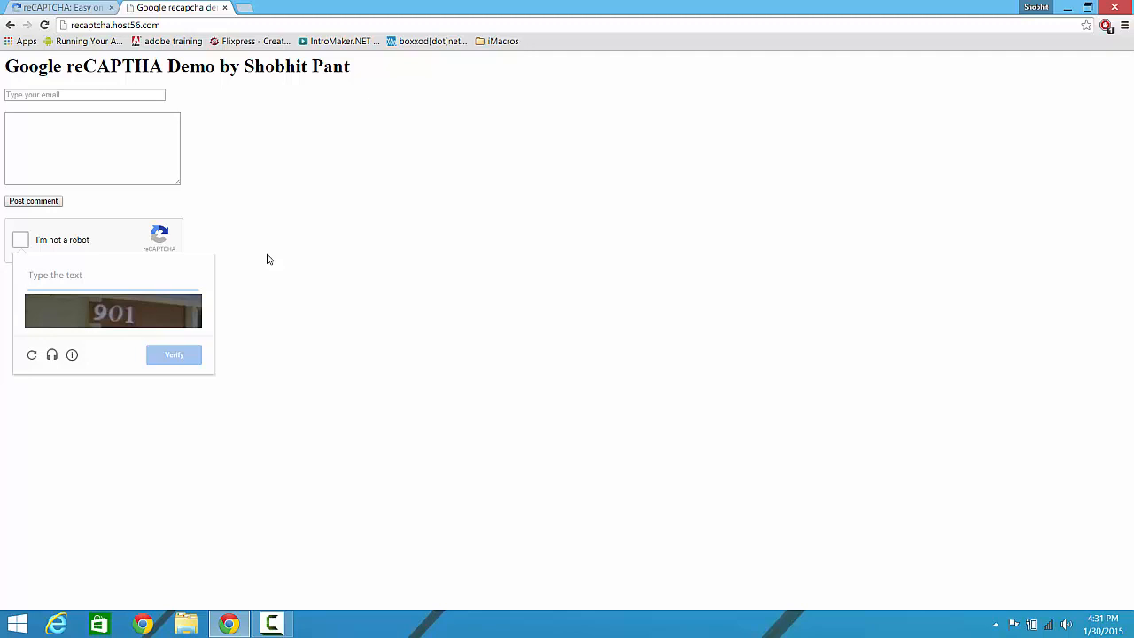
{"action": "left_click", "coordinate": [88, 274]}
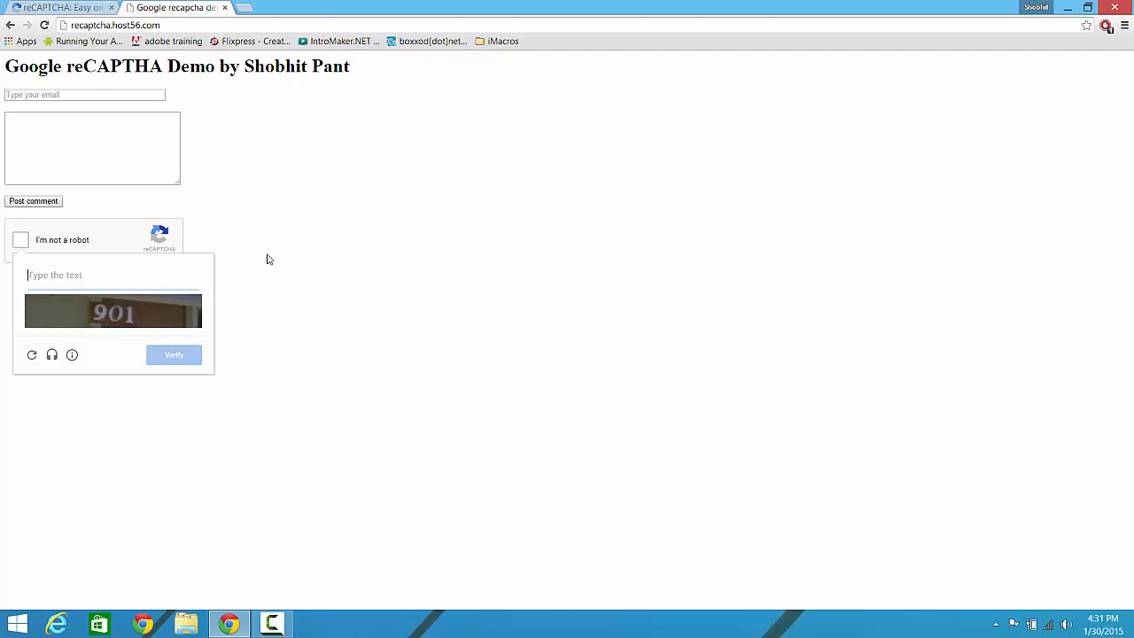
{"action": "mouse_move", "coordinate": [565, 92]}
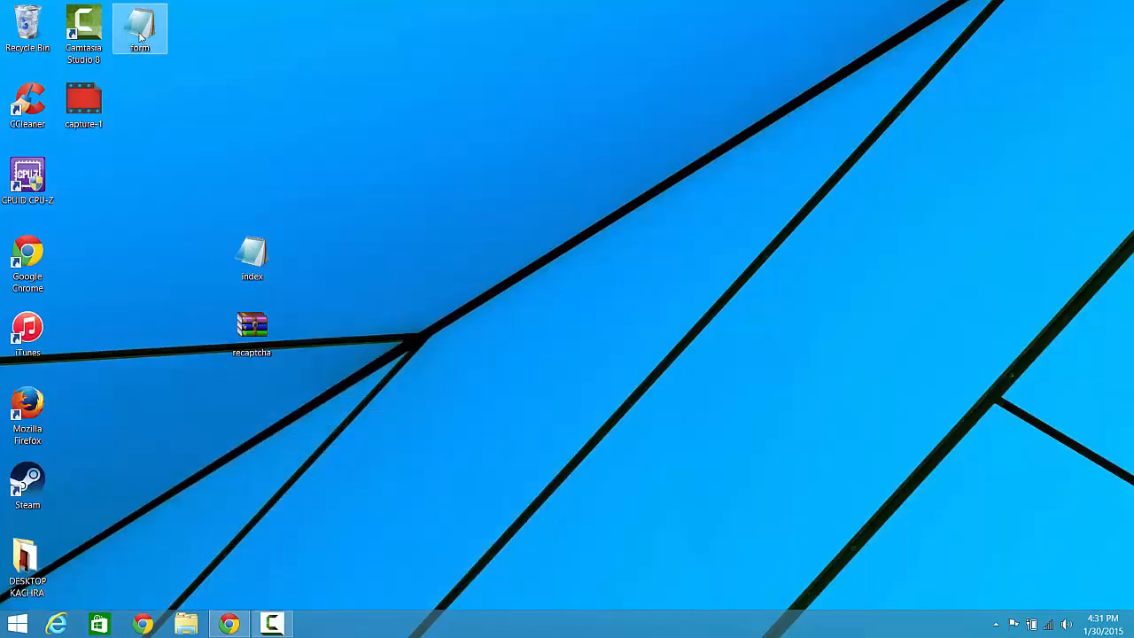
Open the form file in Notepad, replace +++SECRET+++ in the siteverify URL with the secret key, and save
{"action": "double_click", "coordinate": [139, 28]}
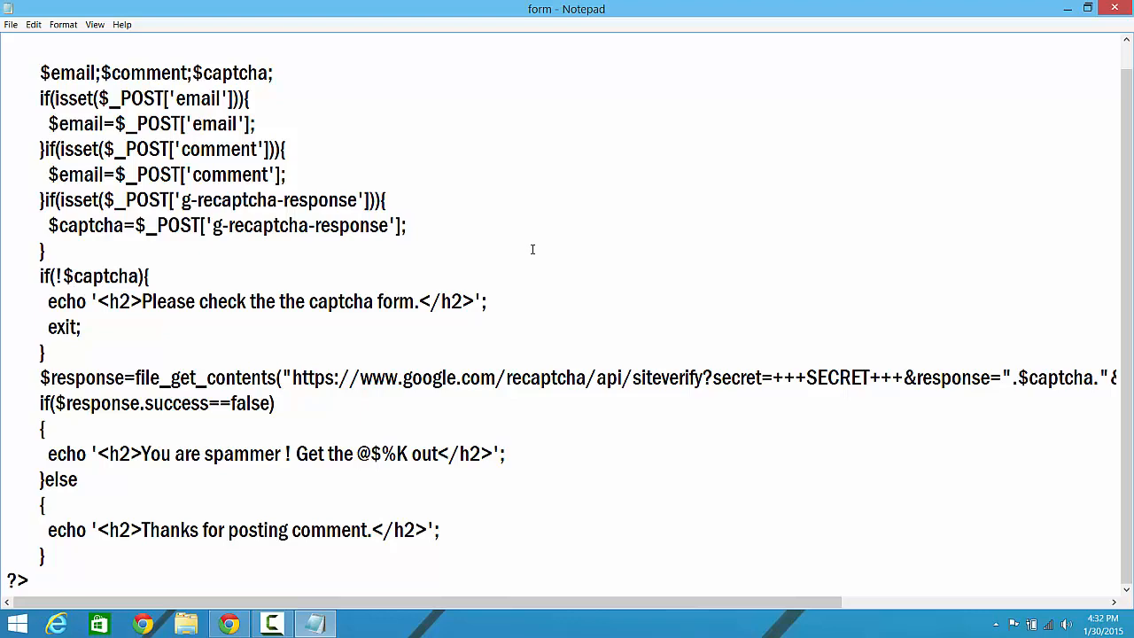
{"action": "left_click", "coordinate": [766, 377]}
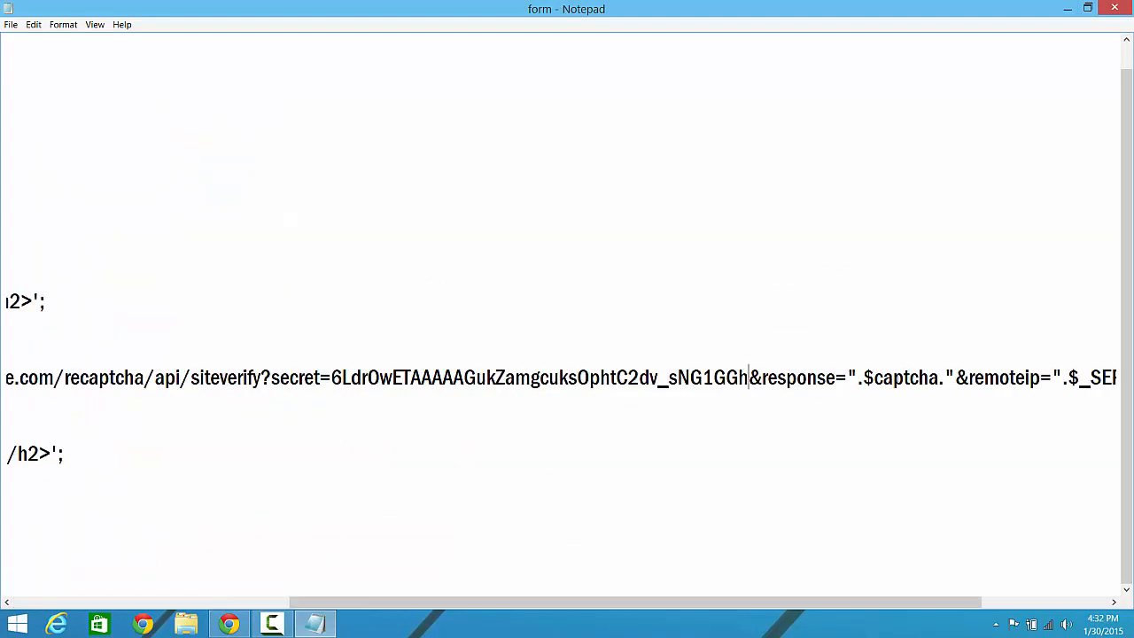
{"action": "left_click", "coordinate": [11, 24]}
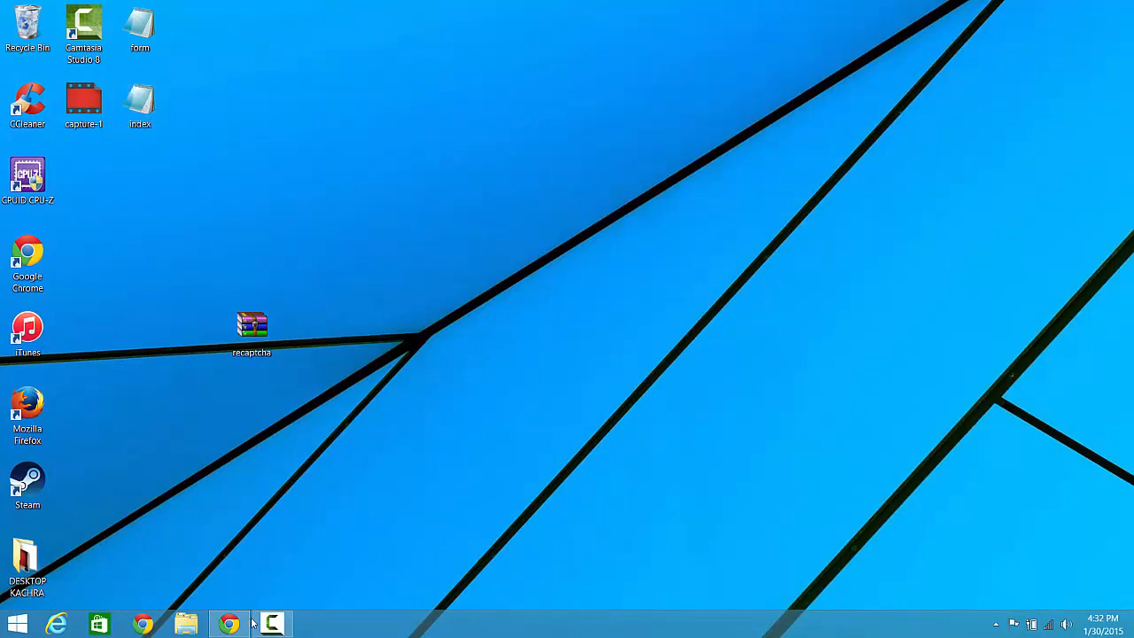
Return to the demo comment form in Chrome and tick 'I'm not a robot' to test verification
{"action": "left_click", "coordinate": [229, 623]}
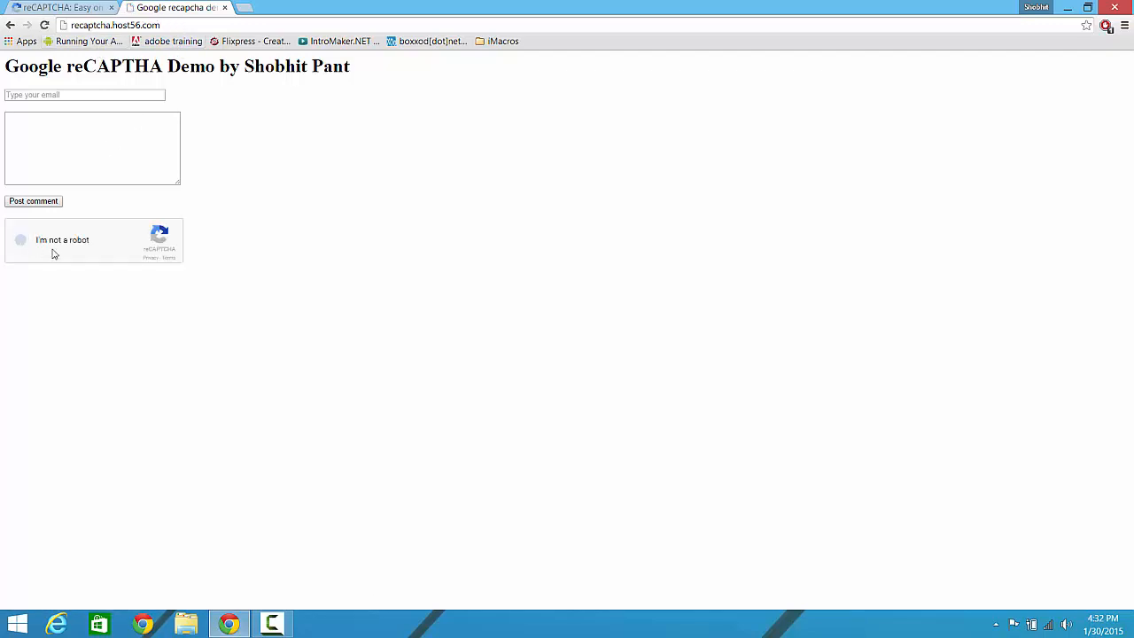
{"action": "left_click", "coordinate": [20, 239]}
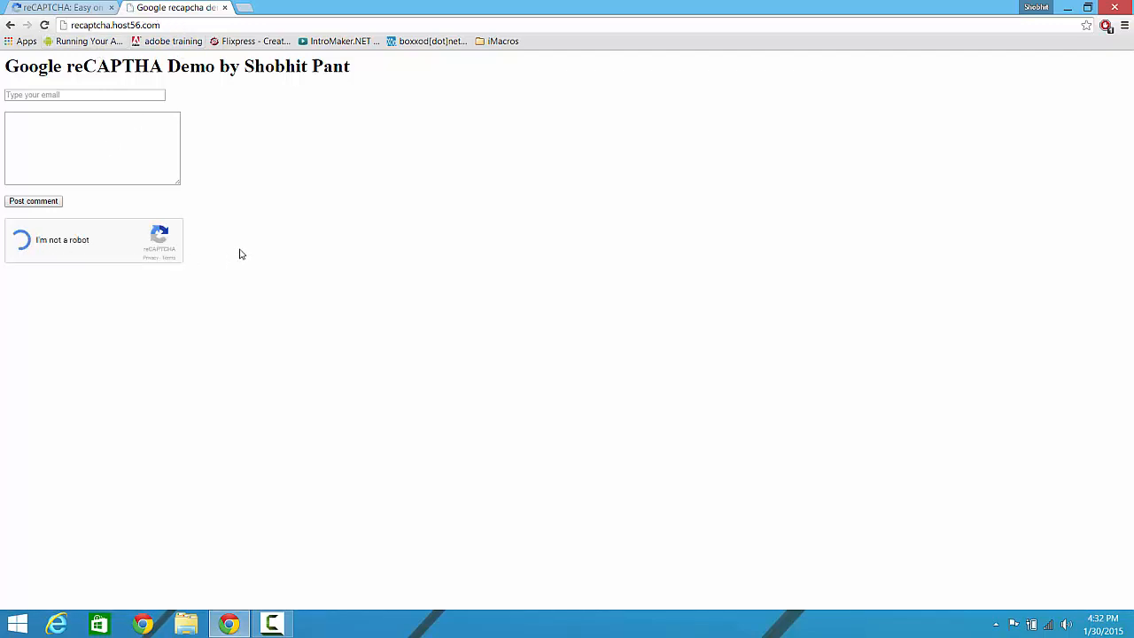